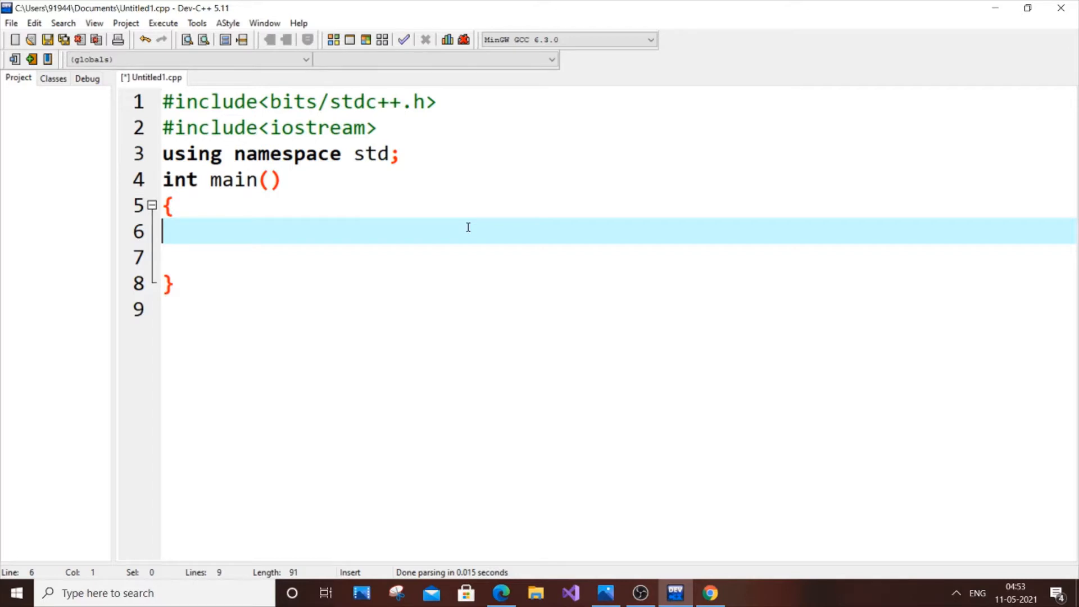
Declare float f=5.33 and float x inside main
{"action": "type", "text": "float"}
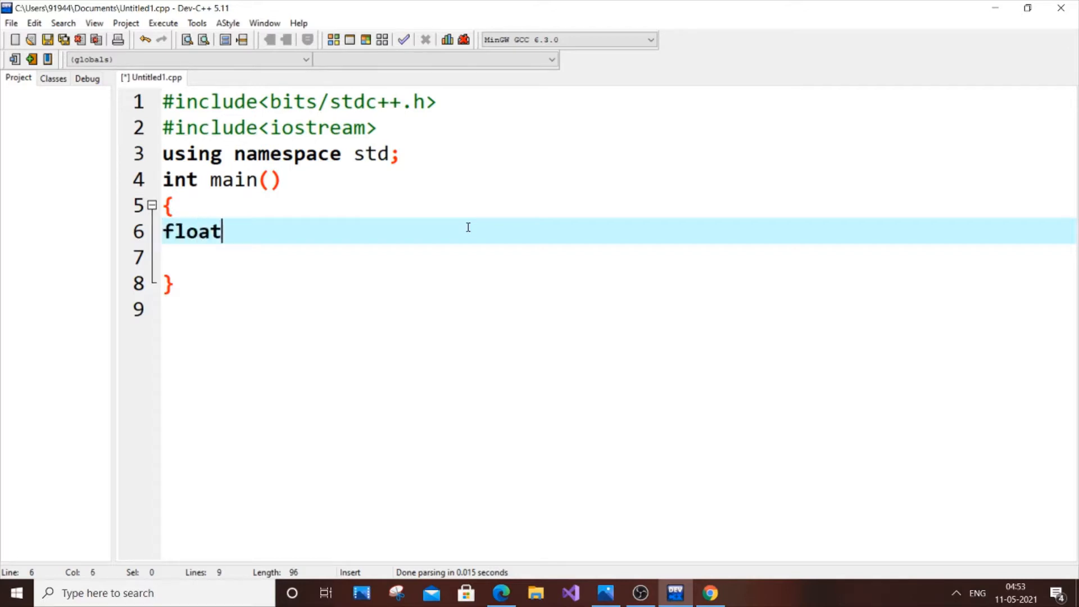
{"action": "type", "text": "f"}
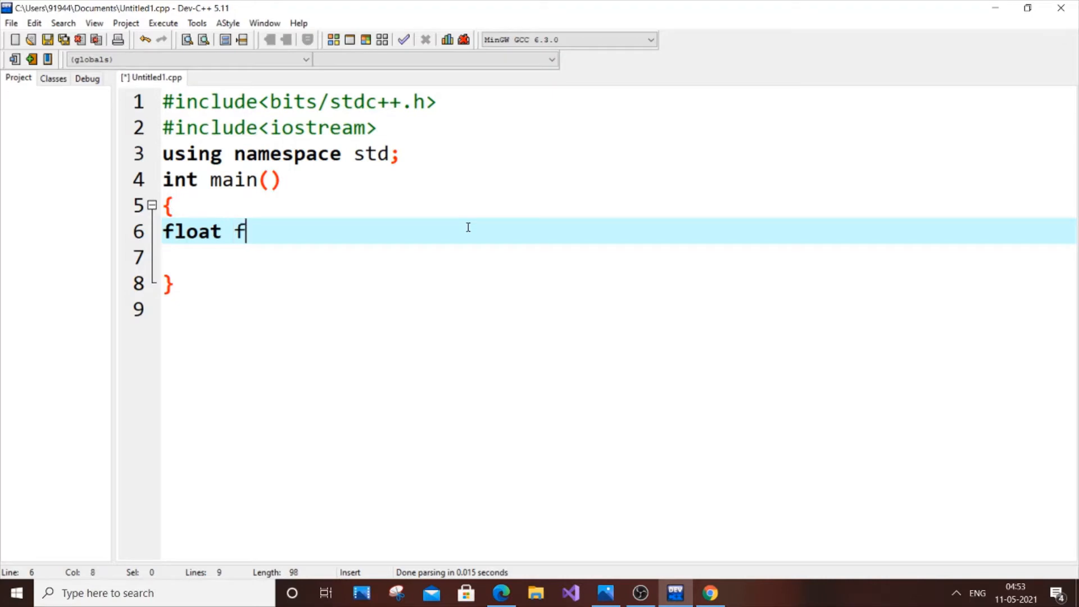
{"action": "type", "text": "=5."}
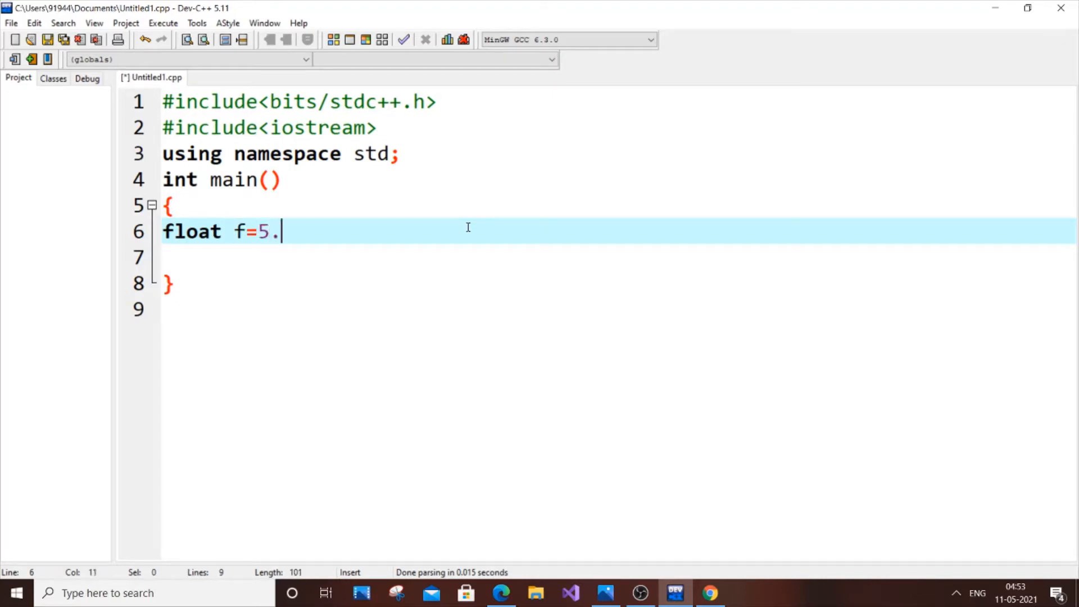
{"action": "type", "text": "33;"}
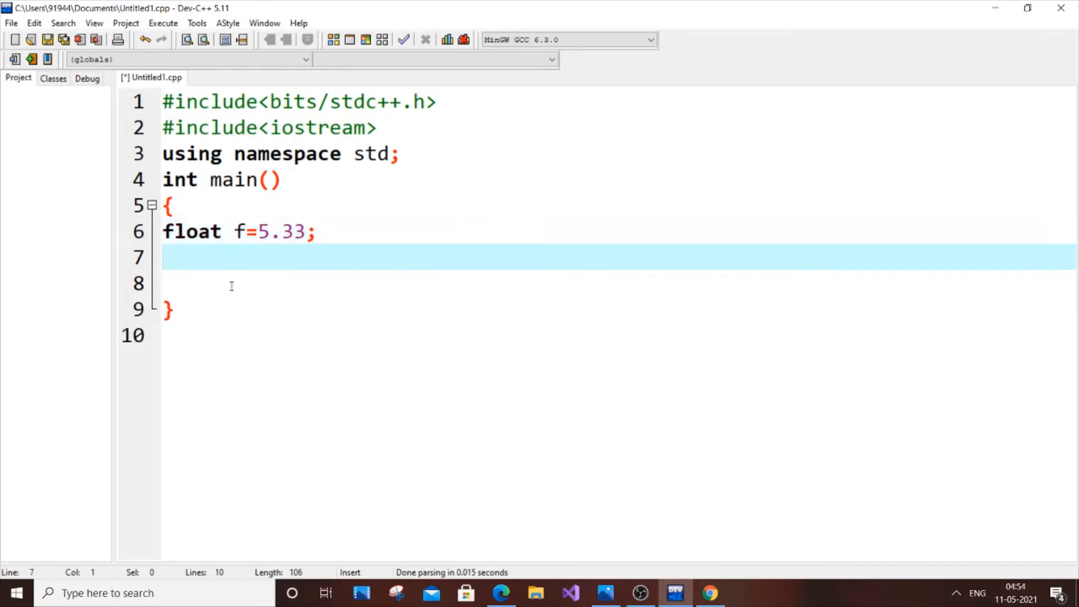
{"action": "type", "text": "float x;"}
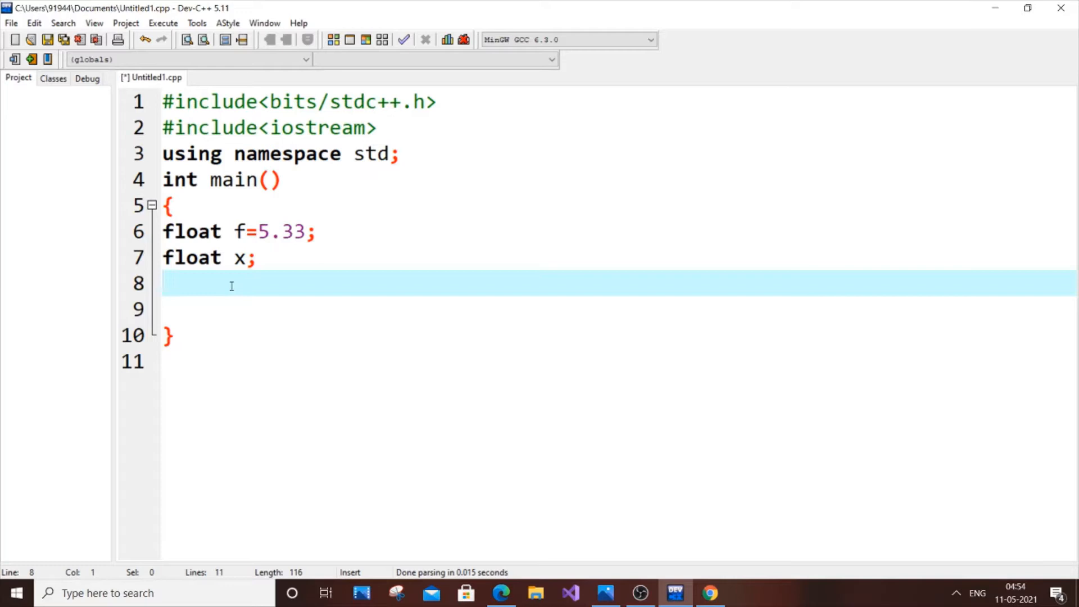
Assign x=f+ 5 and print x with cout
{"action": "type", "text": "x=f"}
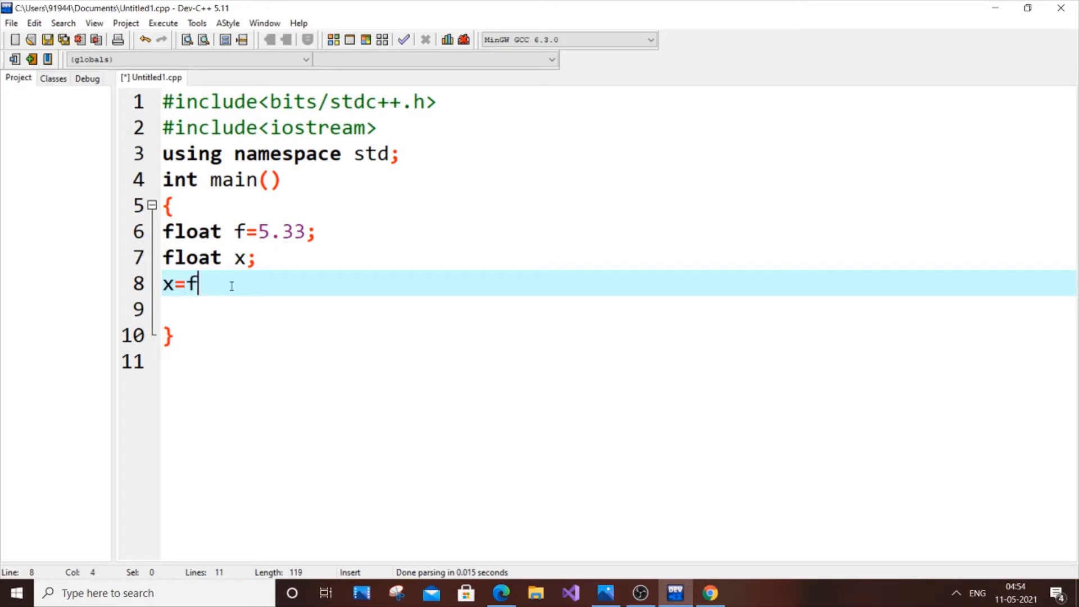
{"action": "type", "text": "+ 1"}
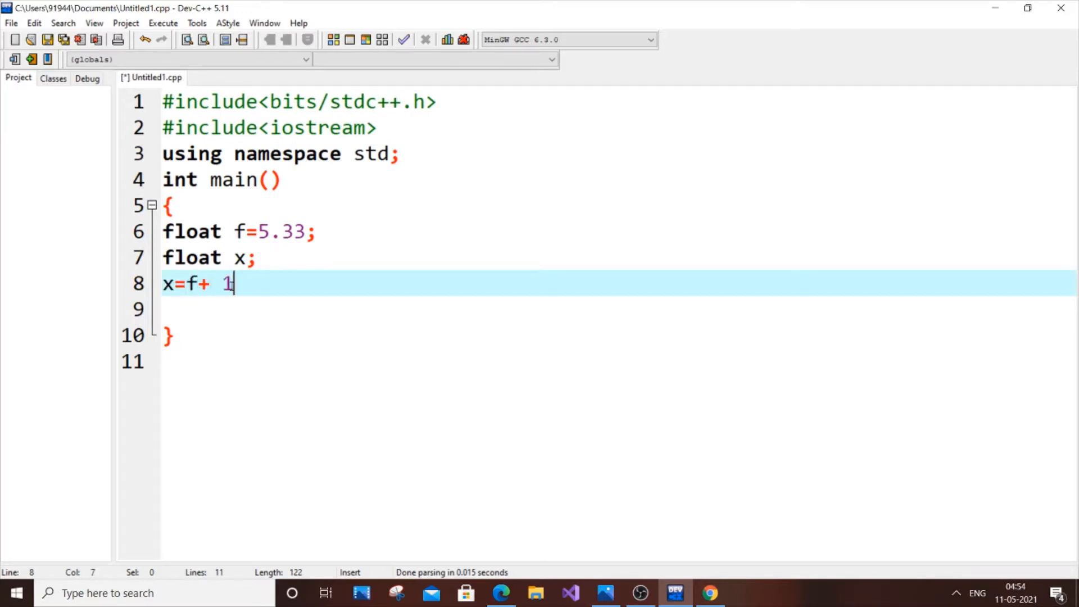
{"action": "type", "text": "5;"}
{"action": "left_click", "coordinate": [618, 309]}
{"action": "type", "text": "cout<<"}
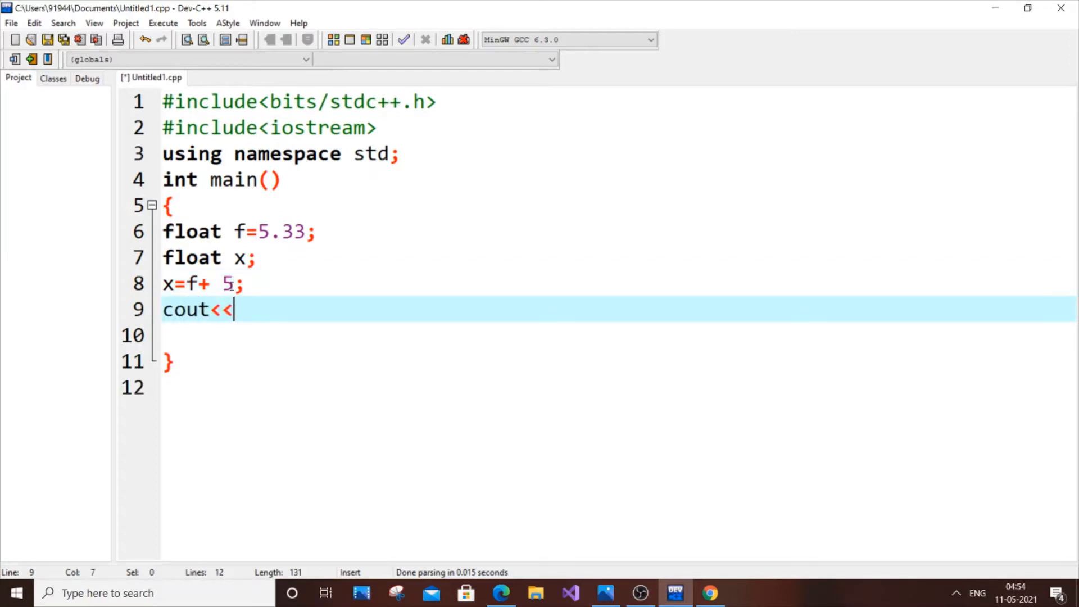
{"action": "type", "text": "x;"}
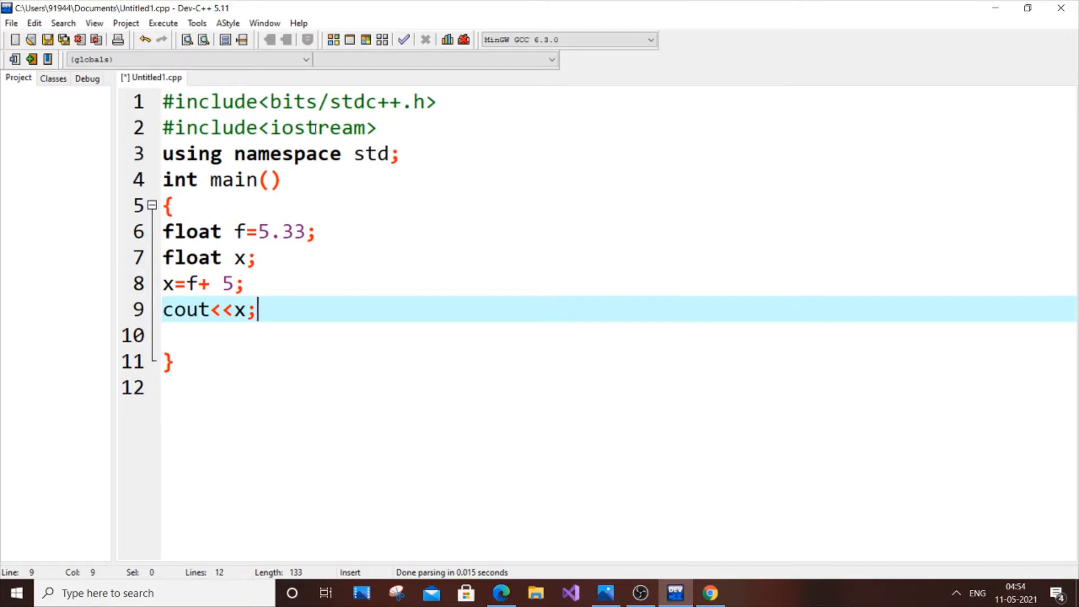
Compile and run the float program, which prints 10.33, then close the console
{"action": "left_click", "coordinate": [163, 23]}
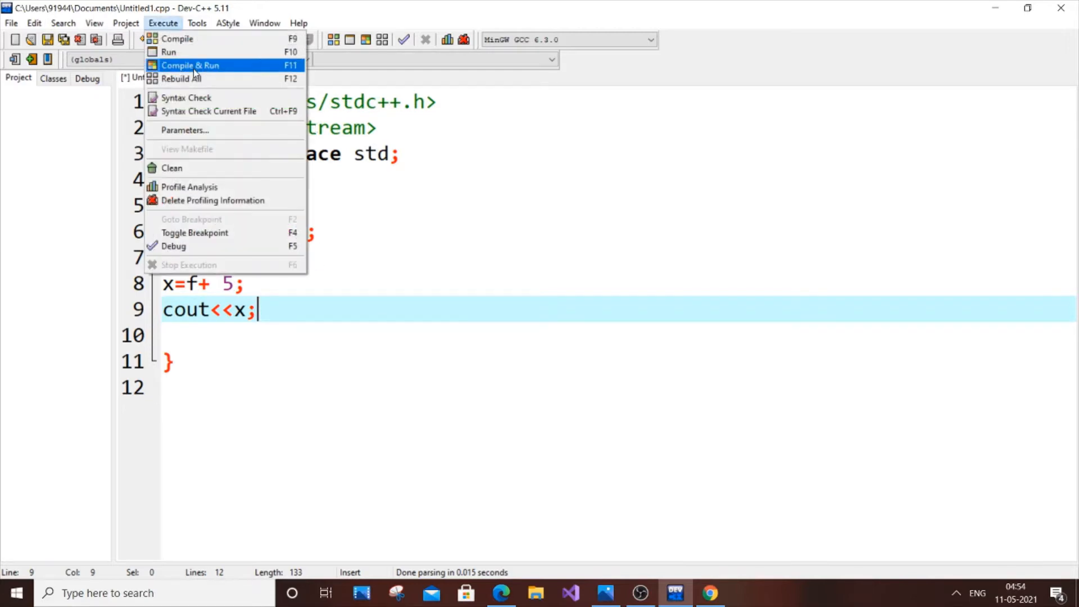
{"action": "left_click", "coordinate": [190, 65]}
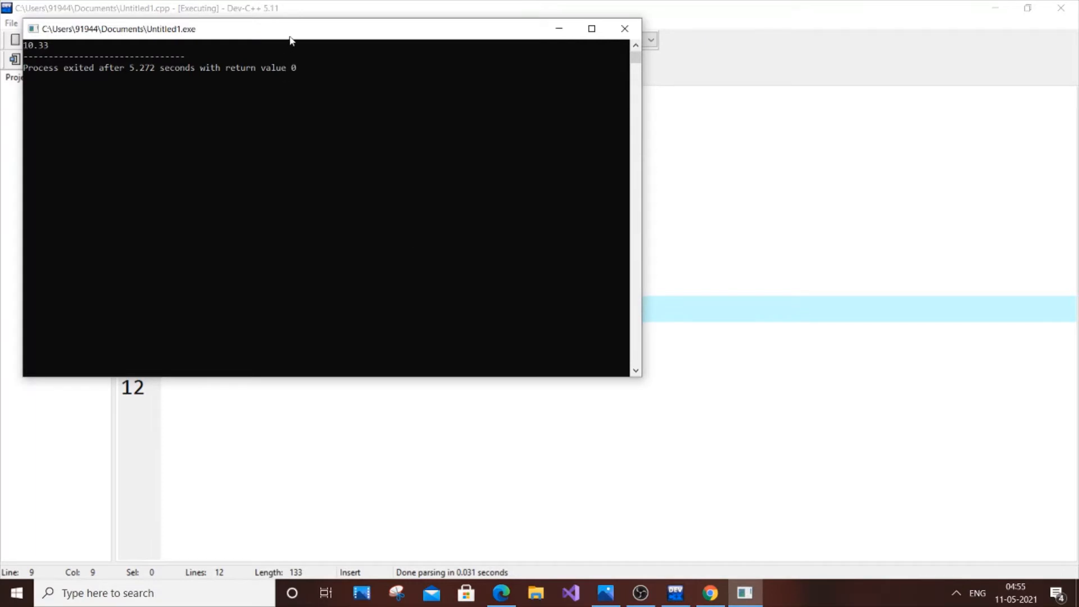
{"action": "left_click", "coordinate": [624, 29]}
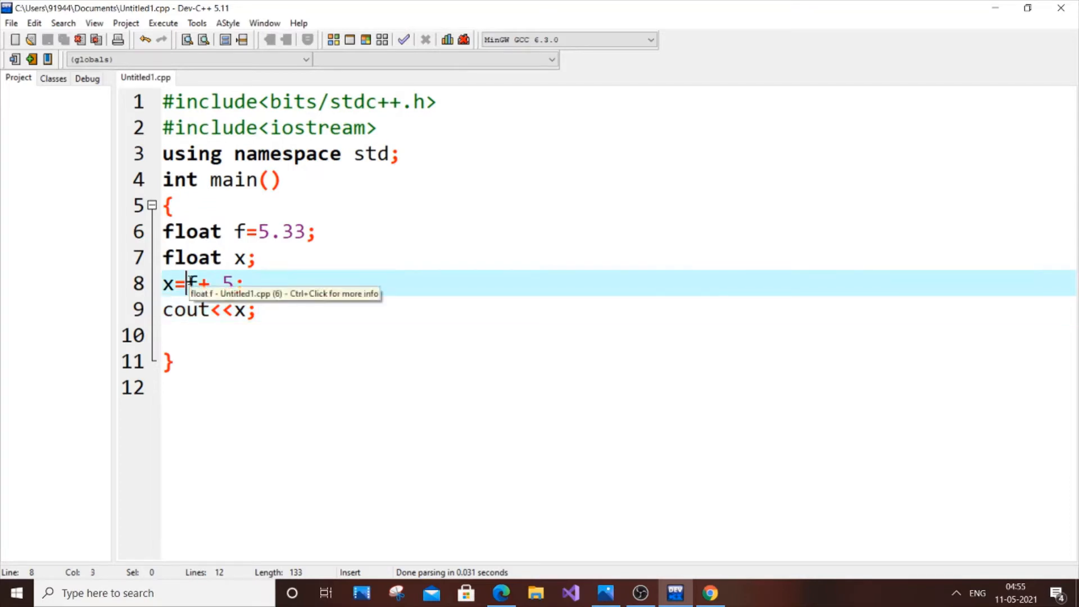
Insert an (int) cast before f so the assignment reads x=(int)f+ 5;
{"action": "type", "text": "()"}
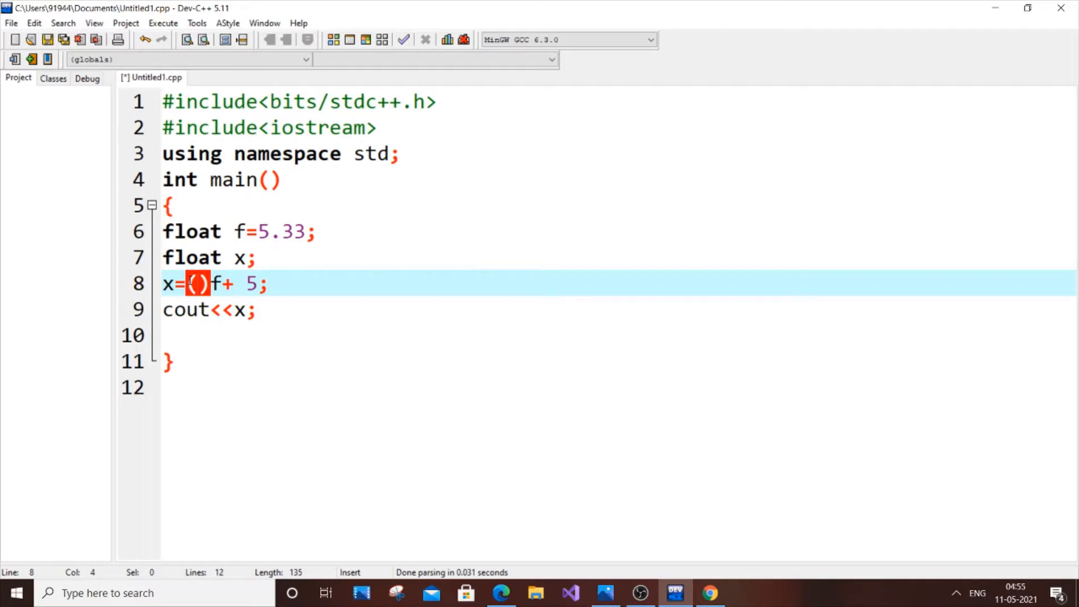
{"action": "type", "text": "int"}
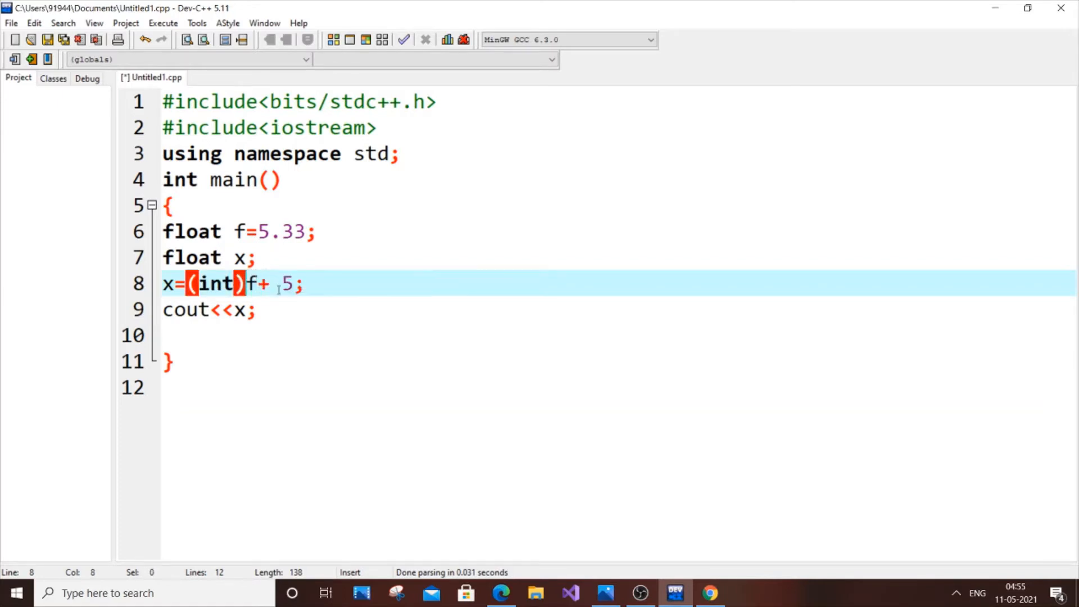
{"action": "mouse_move", "coordinate": [253, 283]}
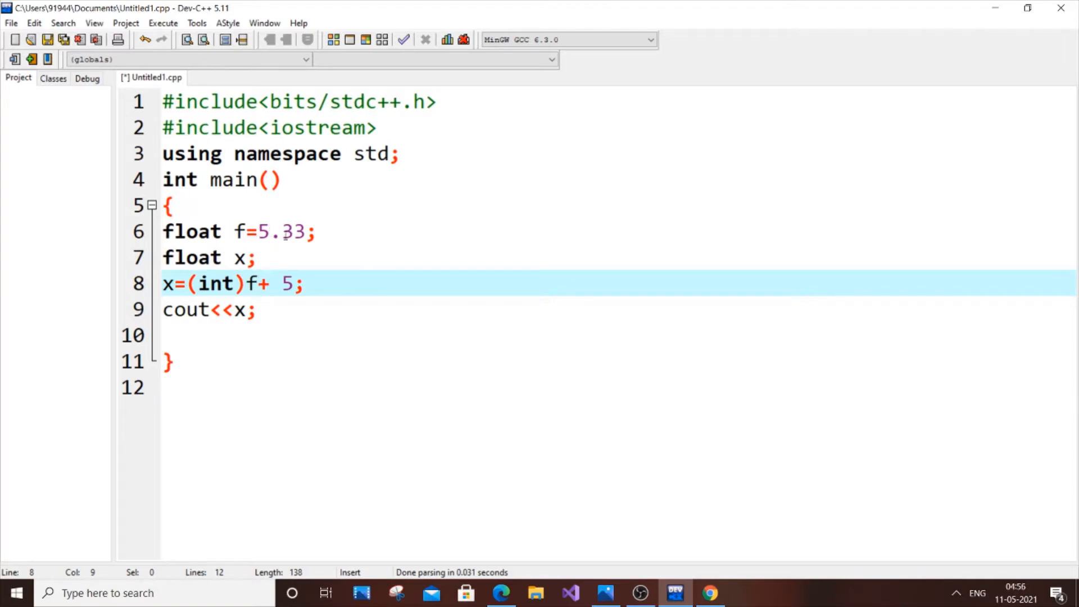
{"action": "left_click", "coordinate": [259, 284]}
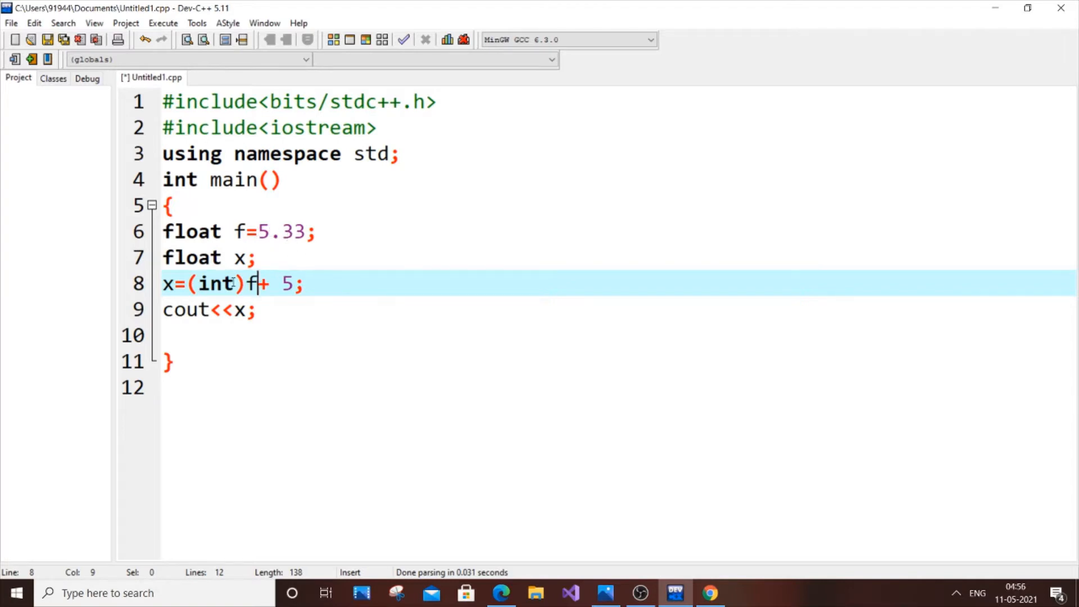
{"action": "mouse_move", "coordinate": [253, 283]}
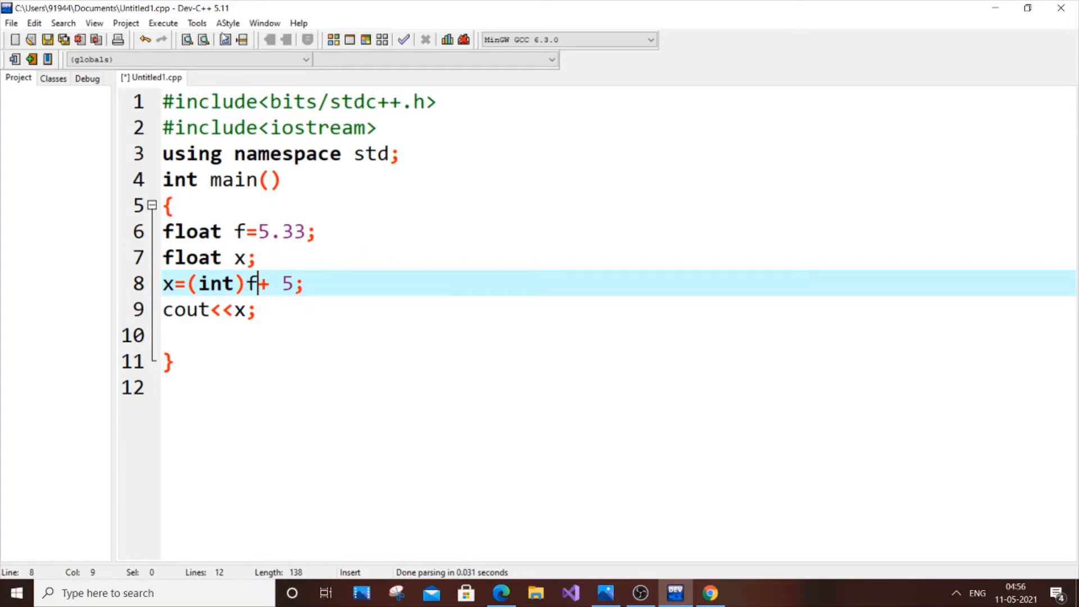
Compile and run the int-cast version via Execute > Compile & Run
{"action": "left_click", "coordinate": [162, 23]}
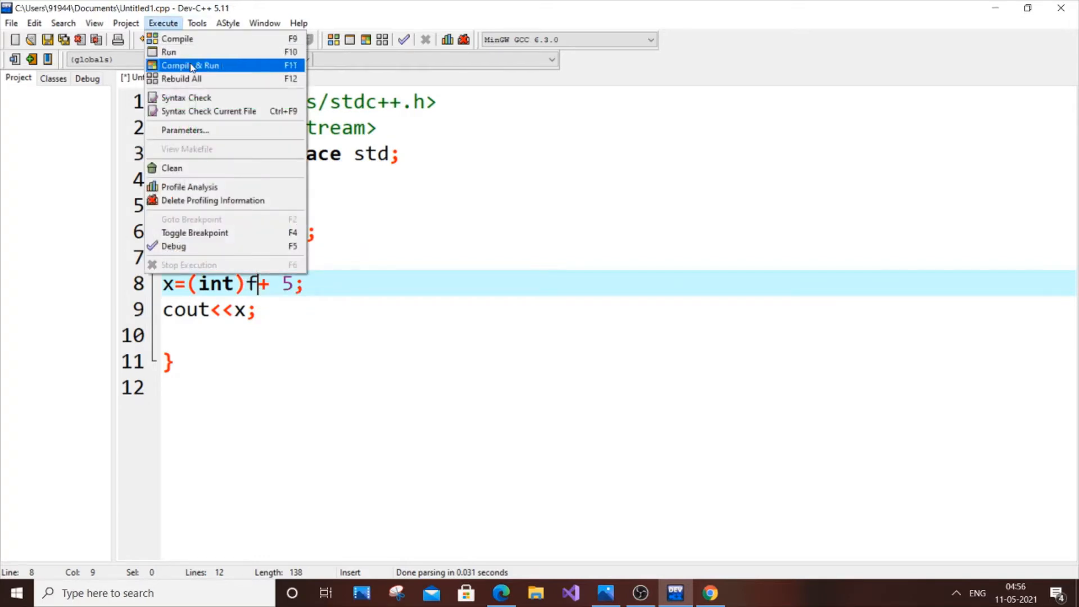
{"action": "left_click", "coordinate": [189, 65]}
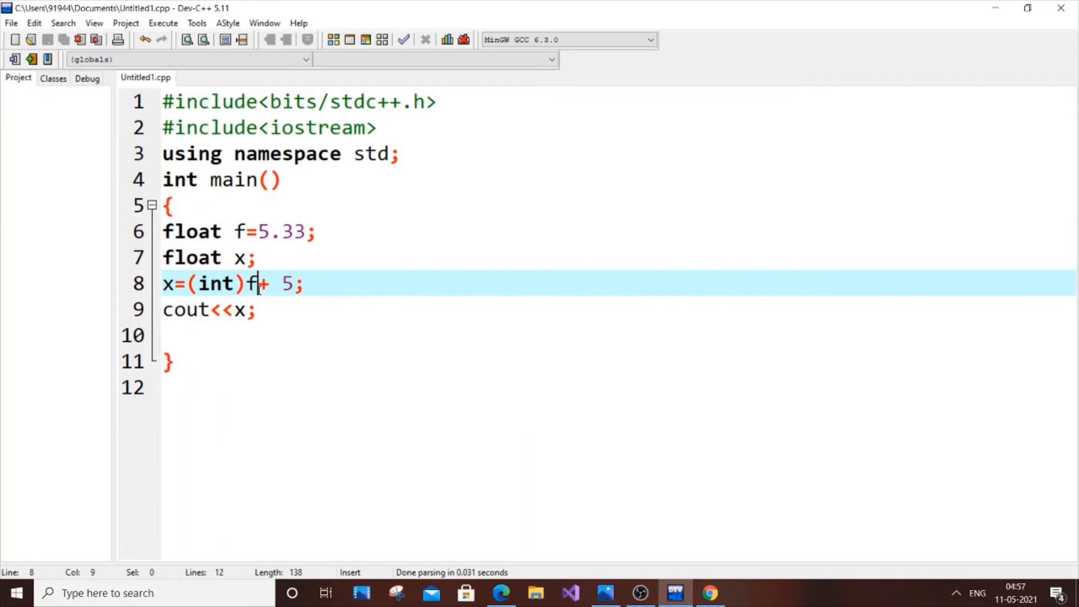
{"action": "mouse_move", "coordinate": [265, 259]}
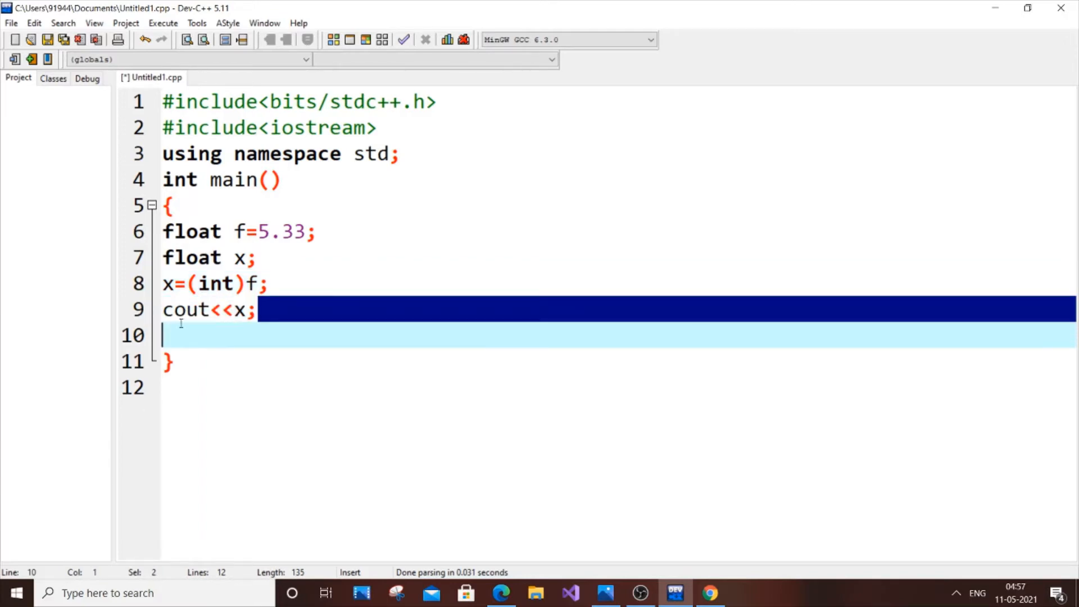
Delete the cout line and the cast assignment, emptying main's body
{"action": "key", "text": "Delete"}
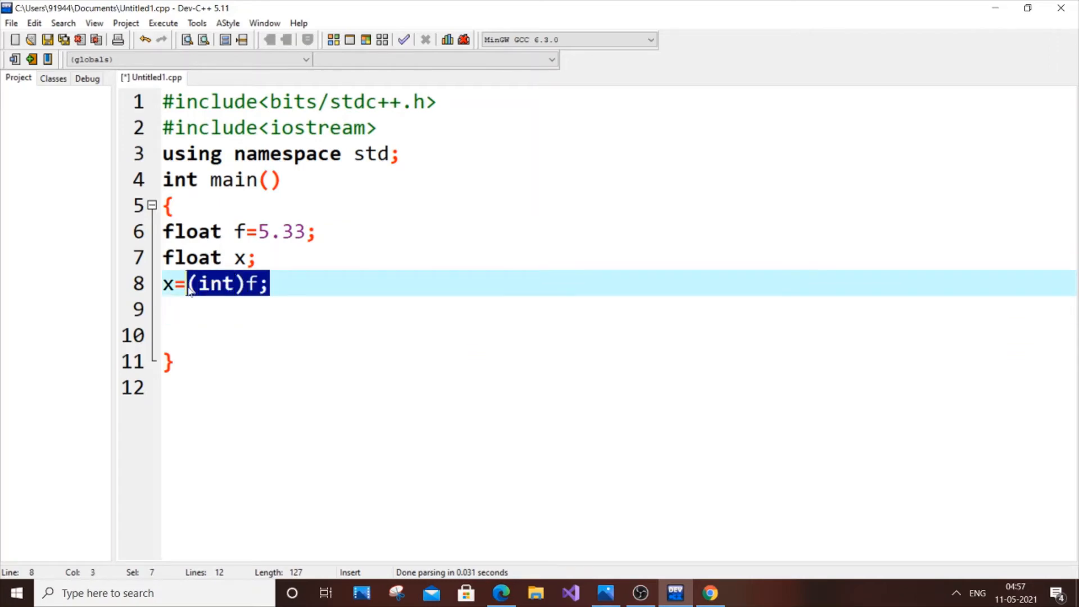
{"action": "key", "text": "Delete"}
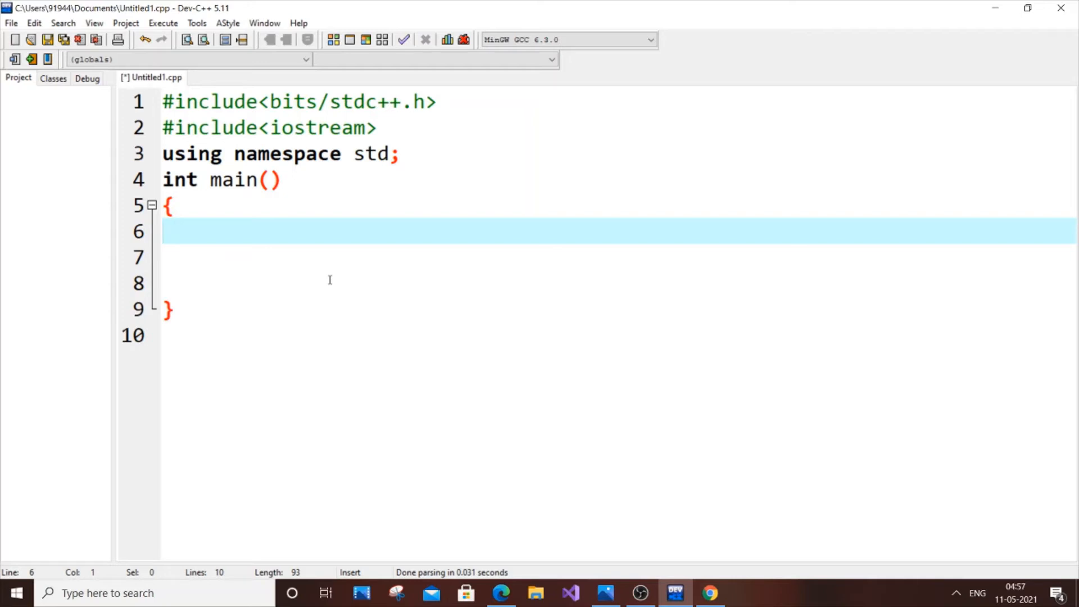
Declare char c='a' and int i=5, fixing a mistyped variable name
{"action": "type", "text": "char"}
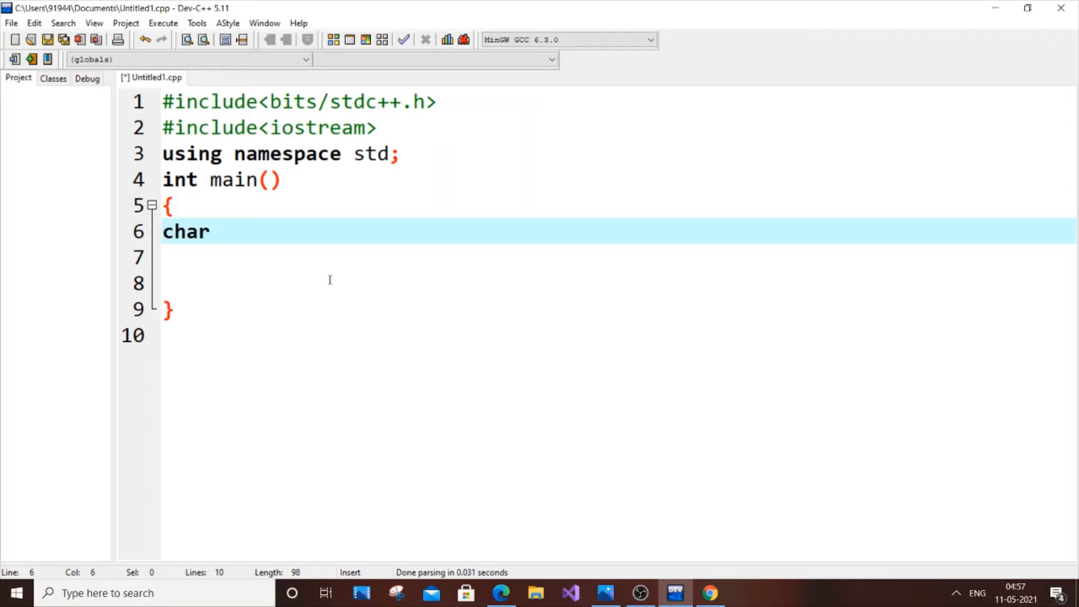
{"action": "type", "text": "c=''"}
{"action": "left_click", "coordinate": [618, 257]}
{"action": "type", "text": "i"}
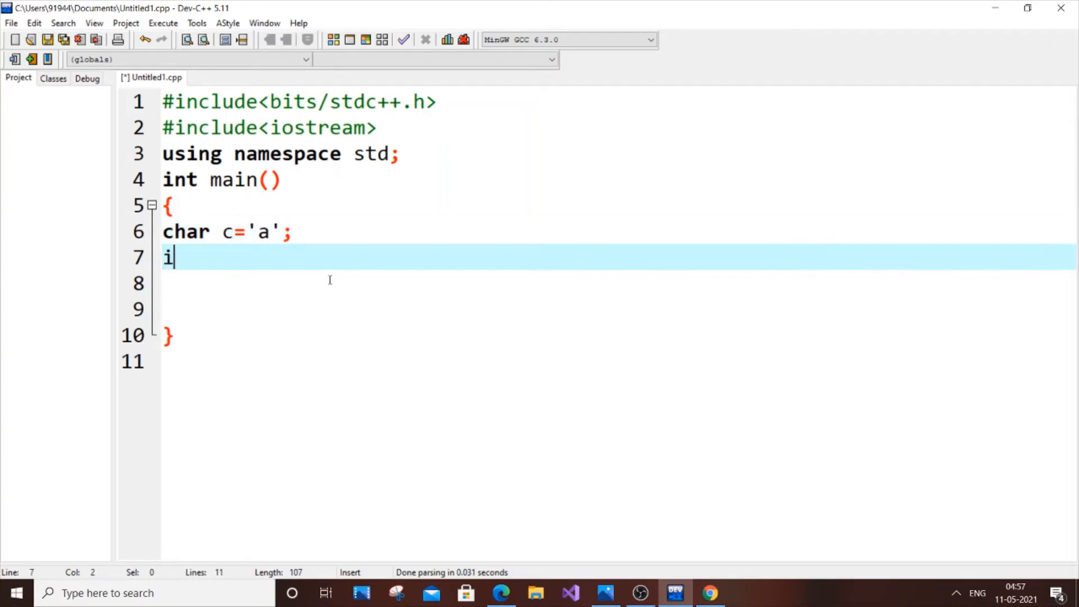
{"action": "type", "text": "nt a"}
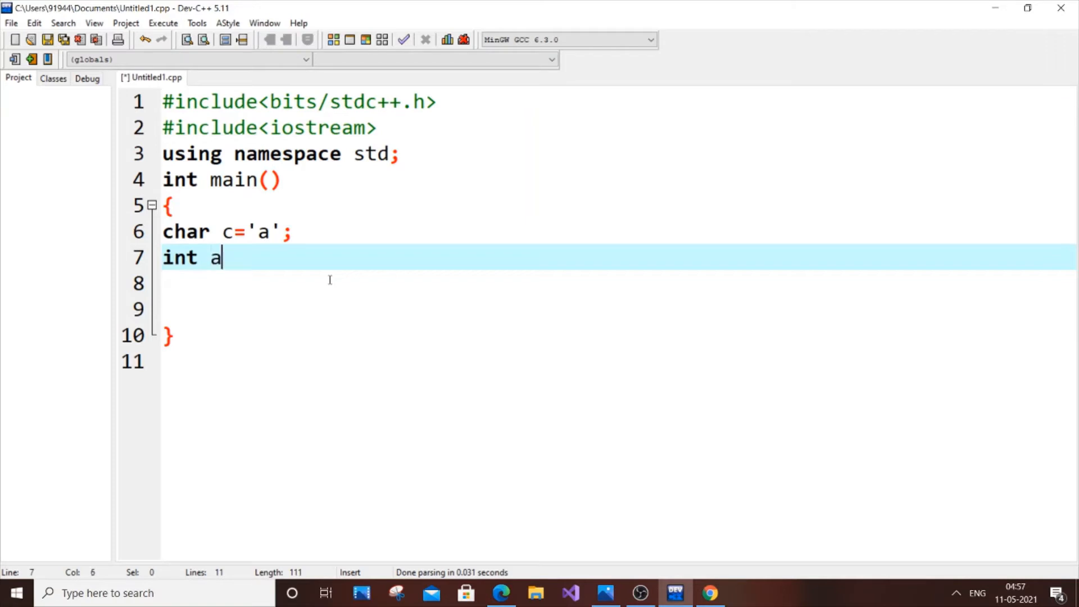
{"action": "key", "text": "BackSpace"}
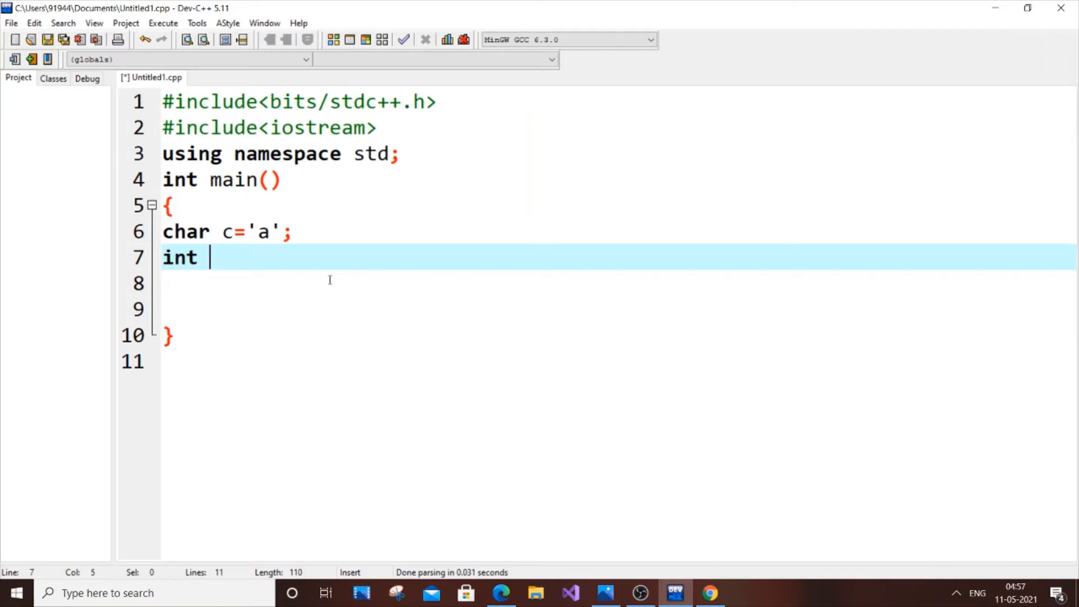
{"action": "type", "text": "i=5;"}
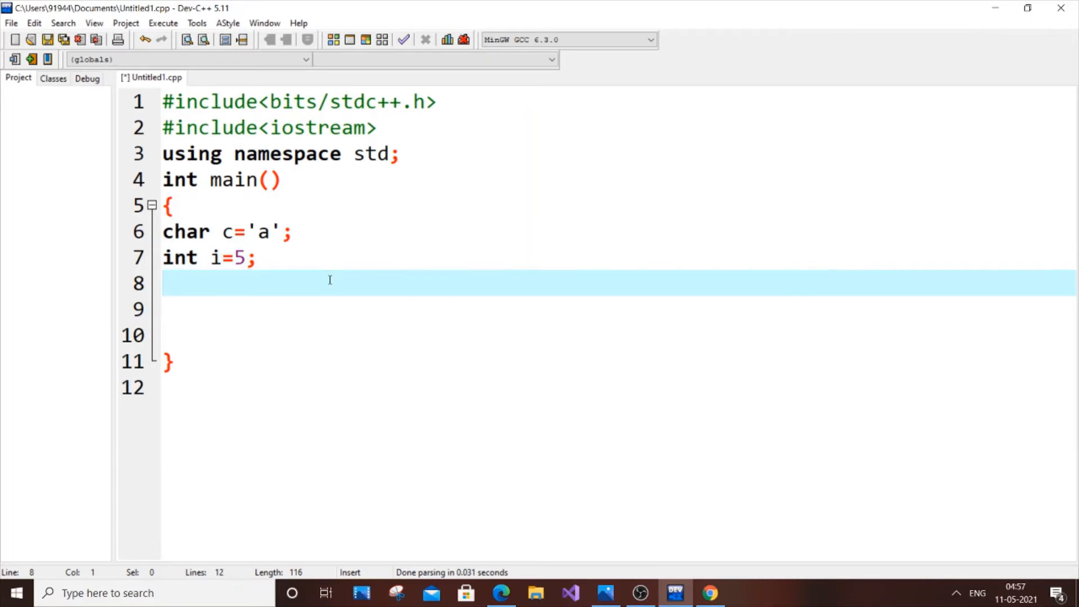
Add the statement cout<<i+c; to print the sum
{"action": "type", "text": "cout<<"}
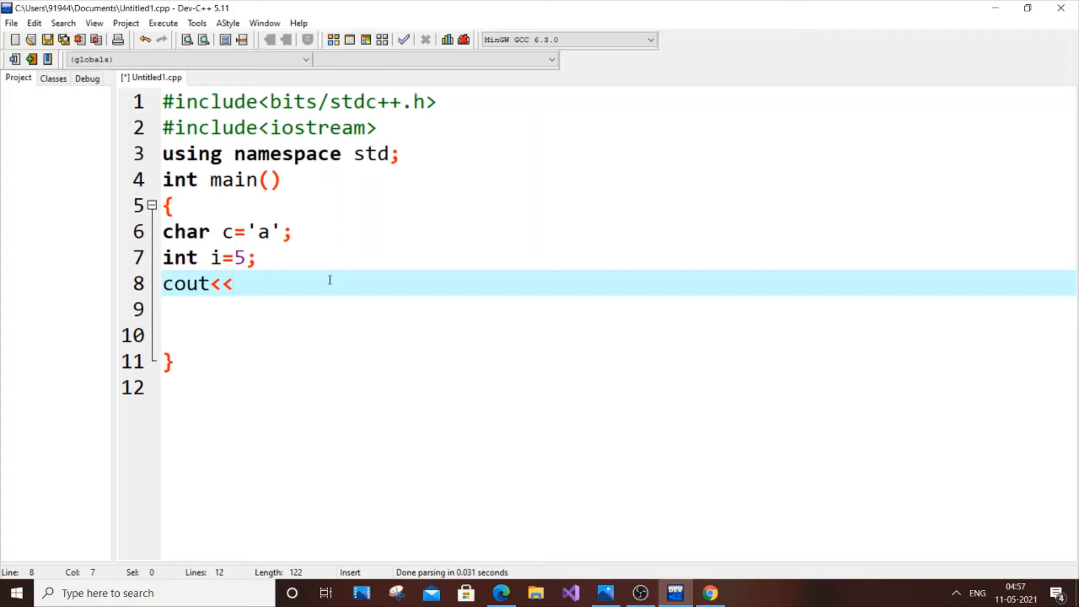
{"action": "type", "text": "i_"}
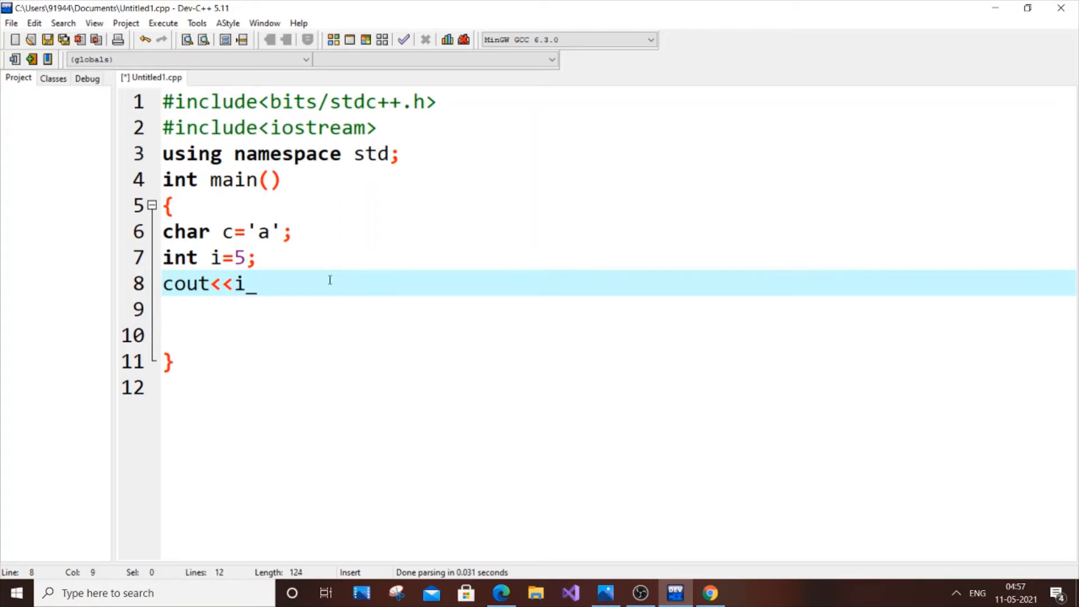
{"action": "type", "text": "+c"}
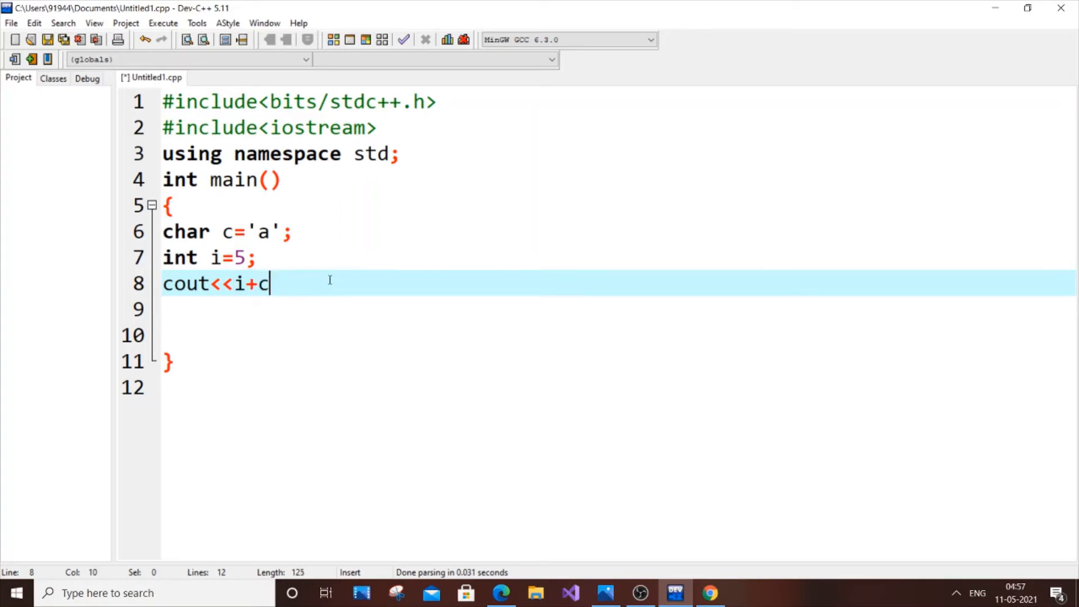
{"action": "type", "text": ";"}
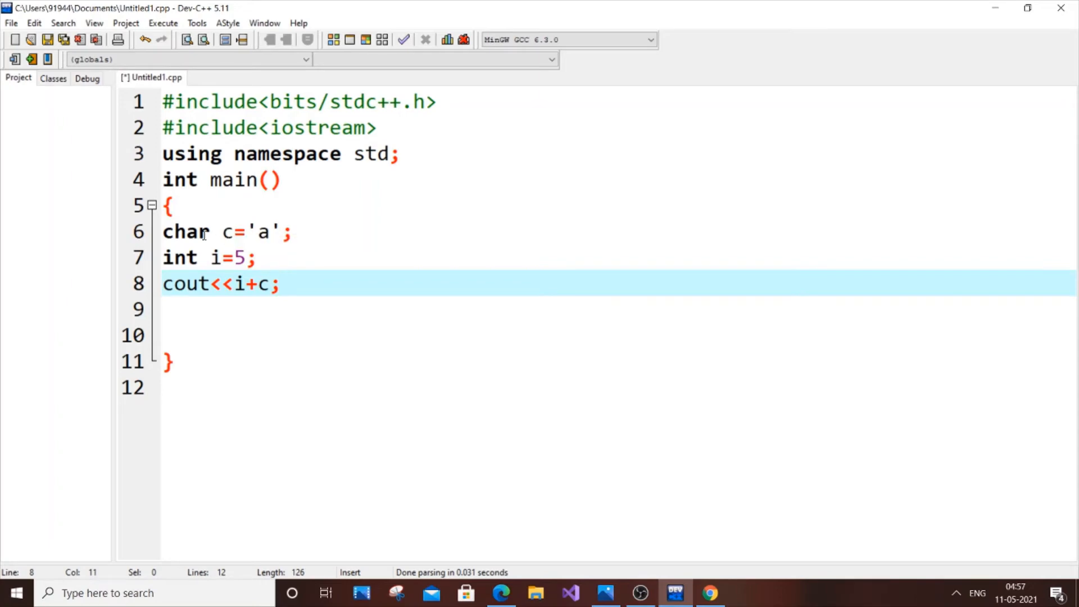
Run the char-plus-int program and view its output 102 in the console
{"action": "left_click", "coordinate": [163, 23]}
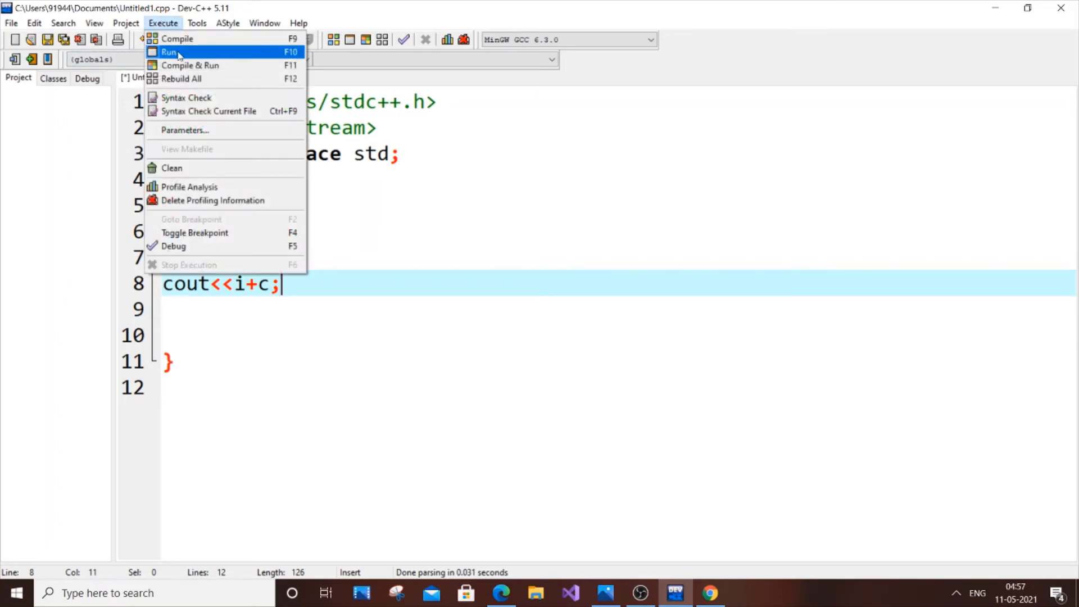
{"action": "left_click", "coordinate": [168, 52]}
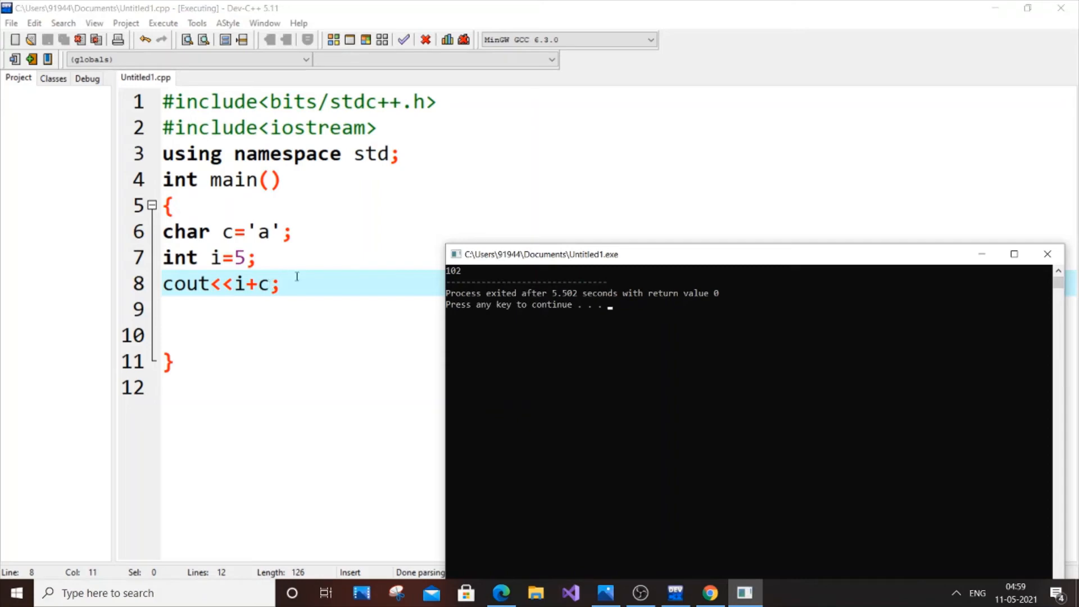
{"action": "mouse_move", "coordinate": [296, 230]}
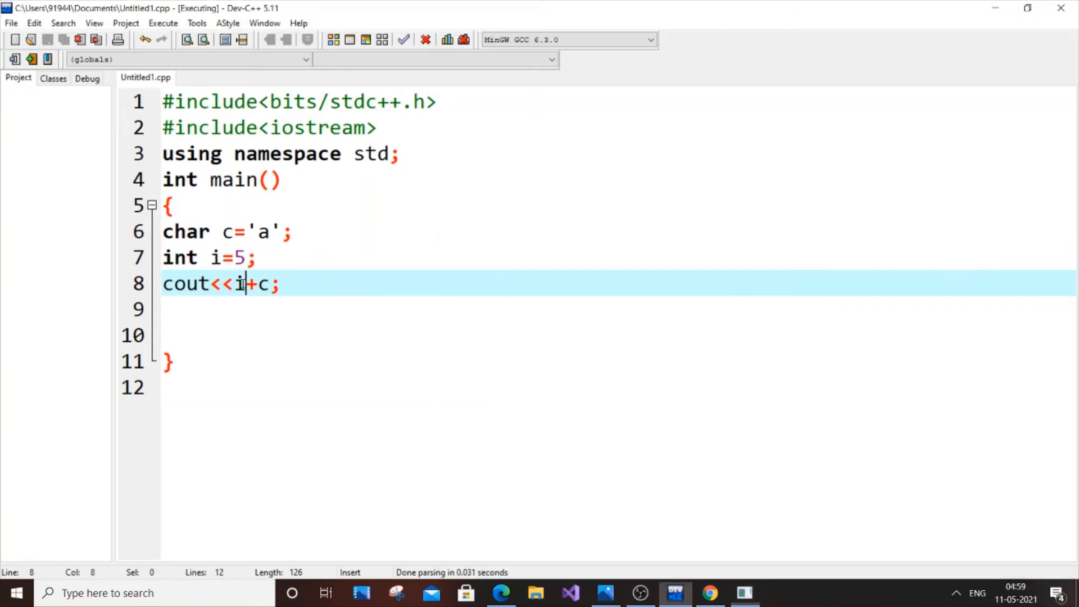
{"action": "left_click_drag", "start_coordinate": [248, 284], "coordinate": [268, 283]}
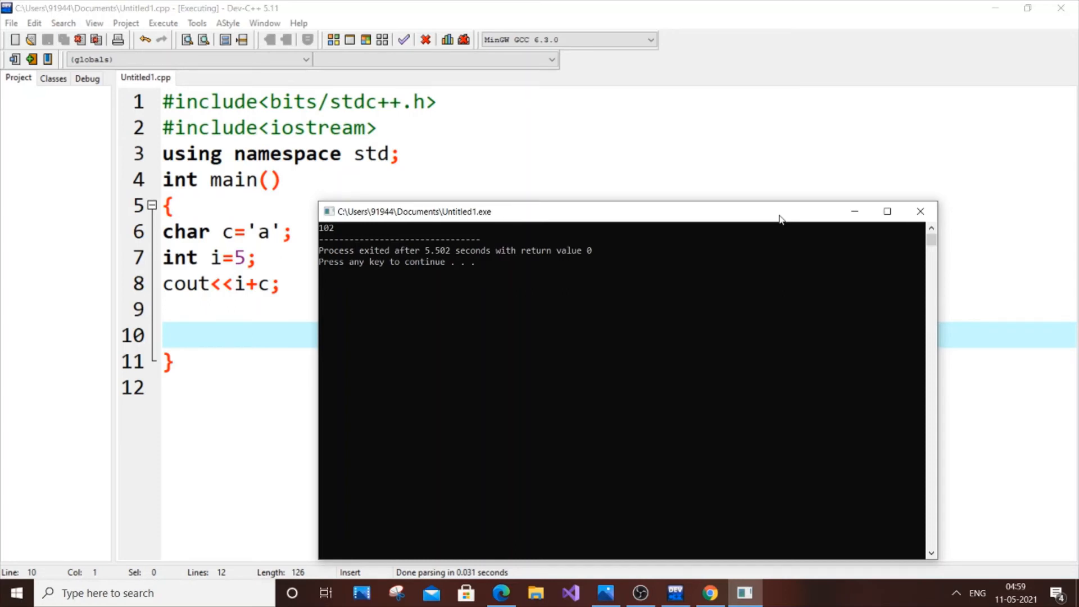
{"action": "mouse_move", "coordinate": [775, 201]}
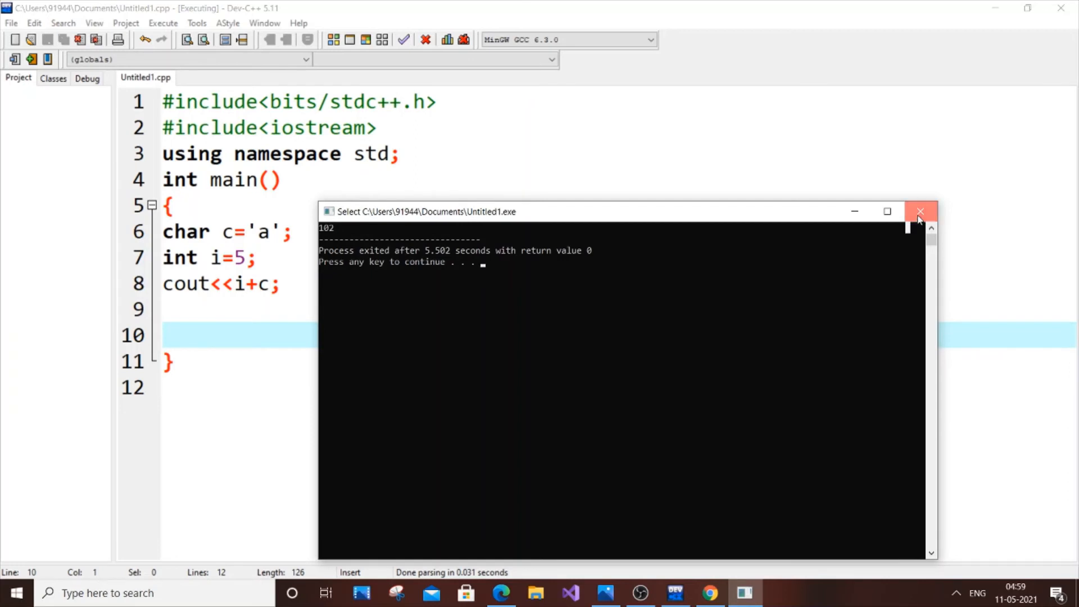
Close the console, remove i+c from cout and declare char d; above it
{"action": "left_click", "coordinate": [920, 211]}
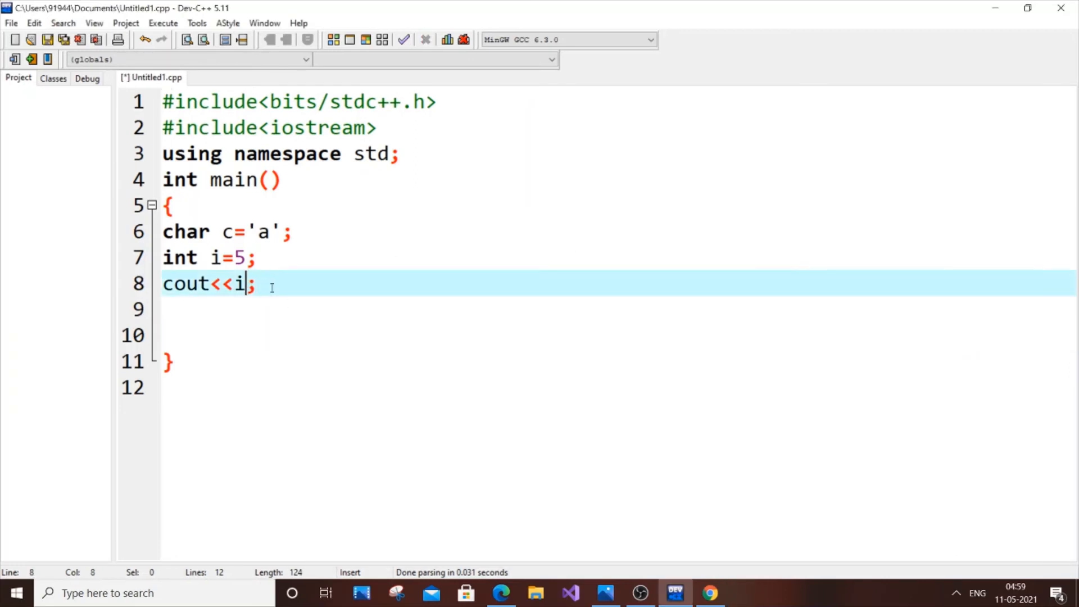
{"action": "key", "text": "Backspace"}
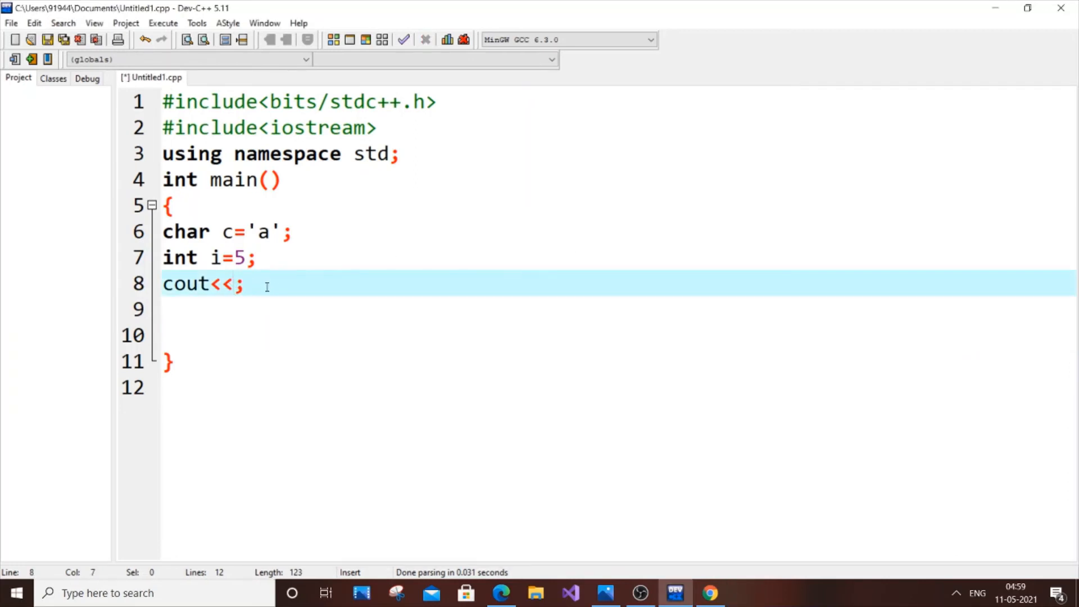
{"action": "key", "text": "Enter"}
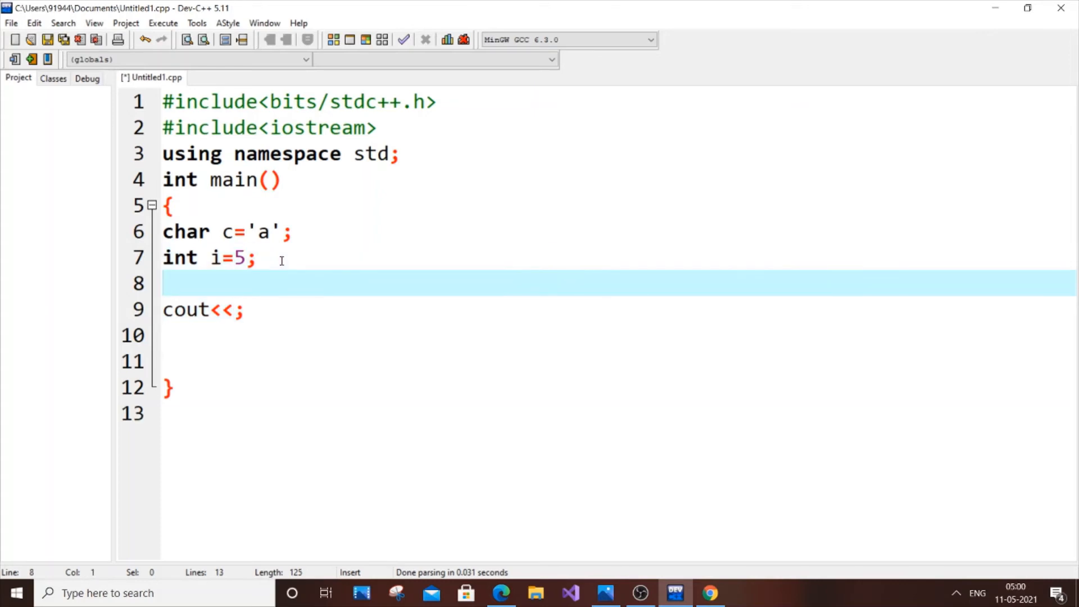
{"action": "type", "text": "char"}
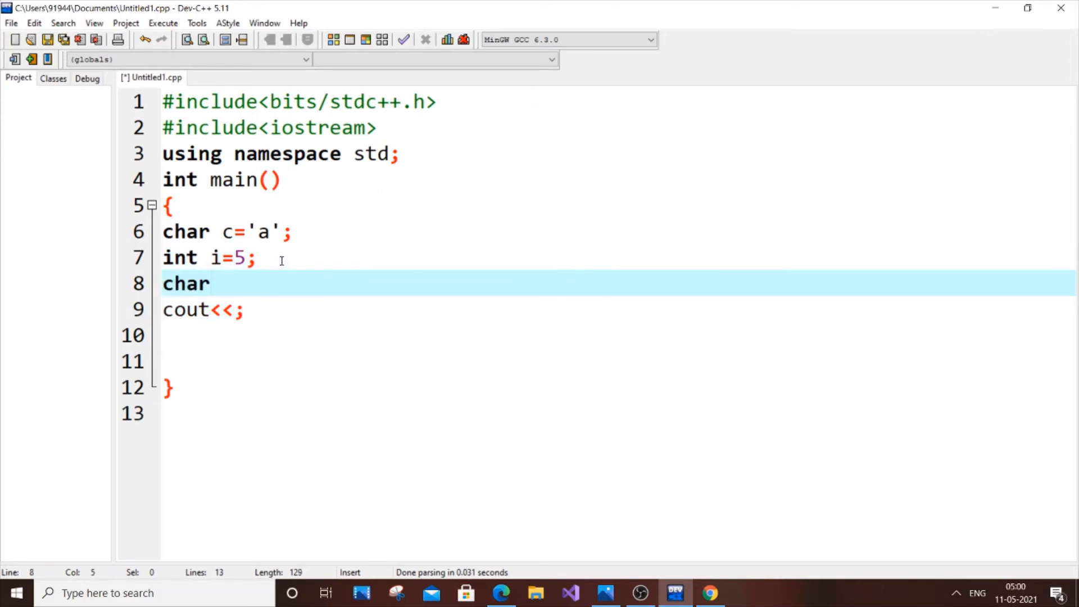
{"action": "type", "text": "d;"}
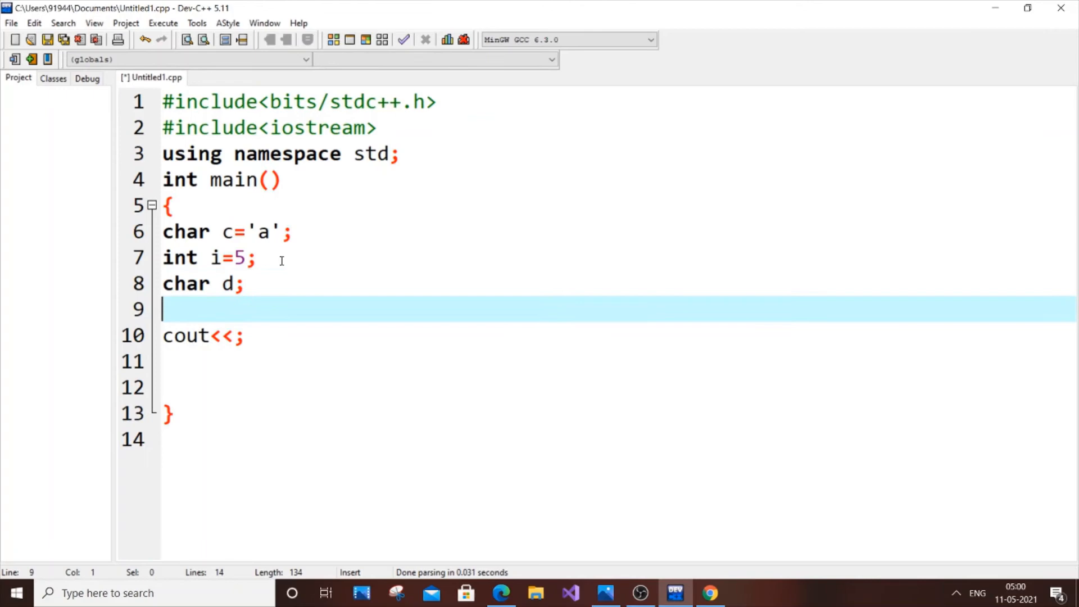
Assign d=i+c; and print d with cout
{"action": "type", "text": "d="}
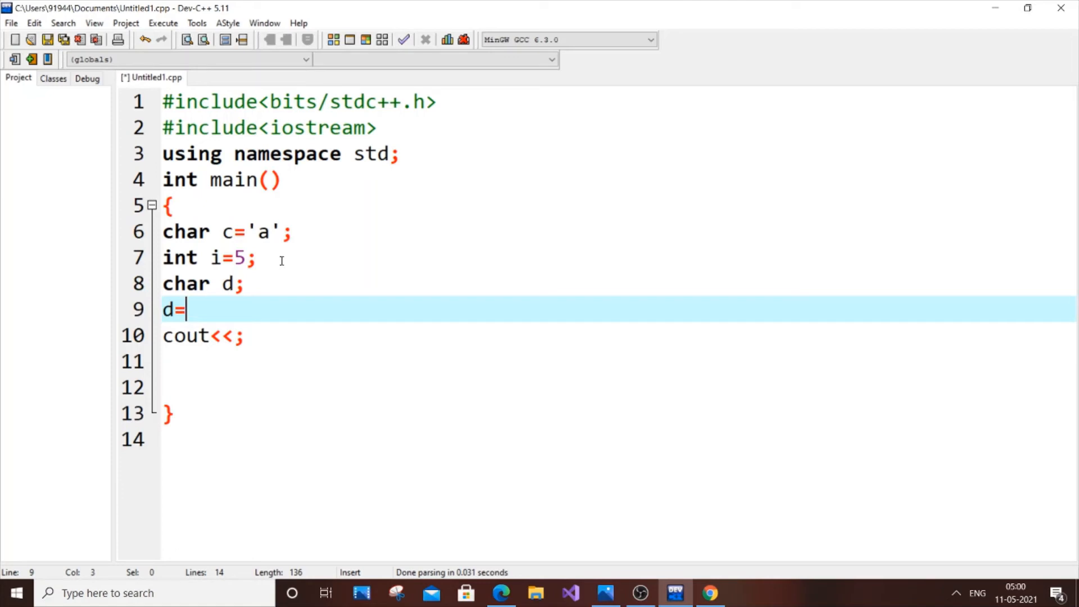
{"action": "type", "text": "i+"}
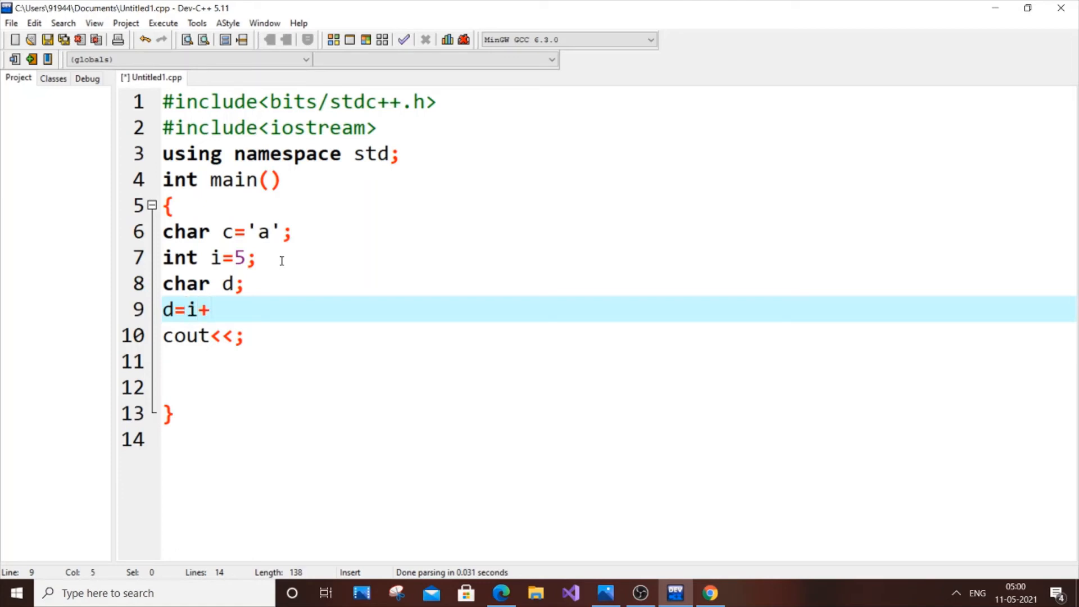
{"action": "type", "text": "c;"}
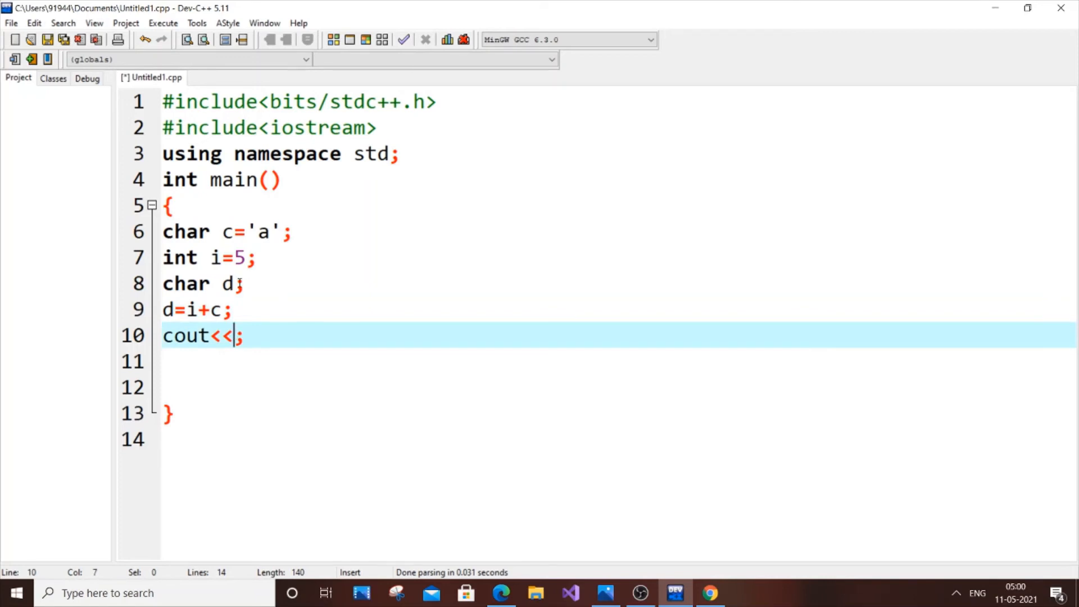
{"action": "type", "text": "d"}
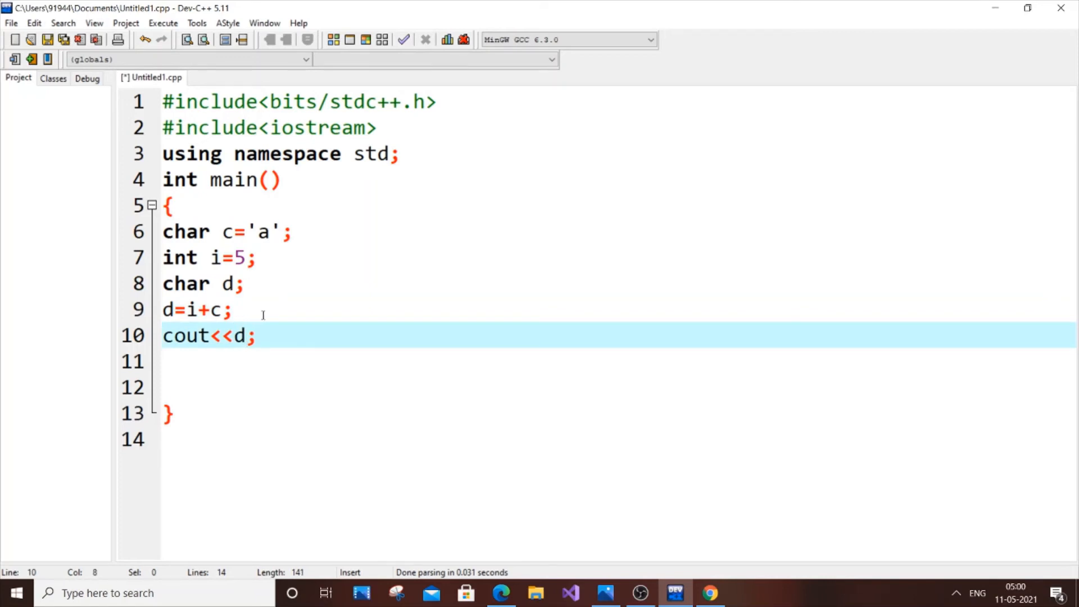
Compile and run the char d version, moving the console to reveal the output f
{"action": "left_click", "coordinate": [162, 22]}
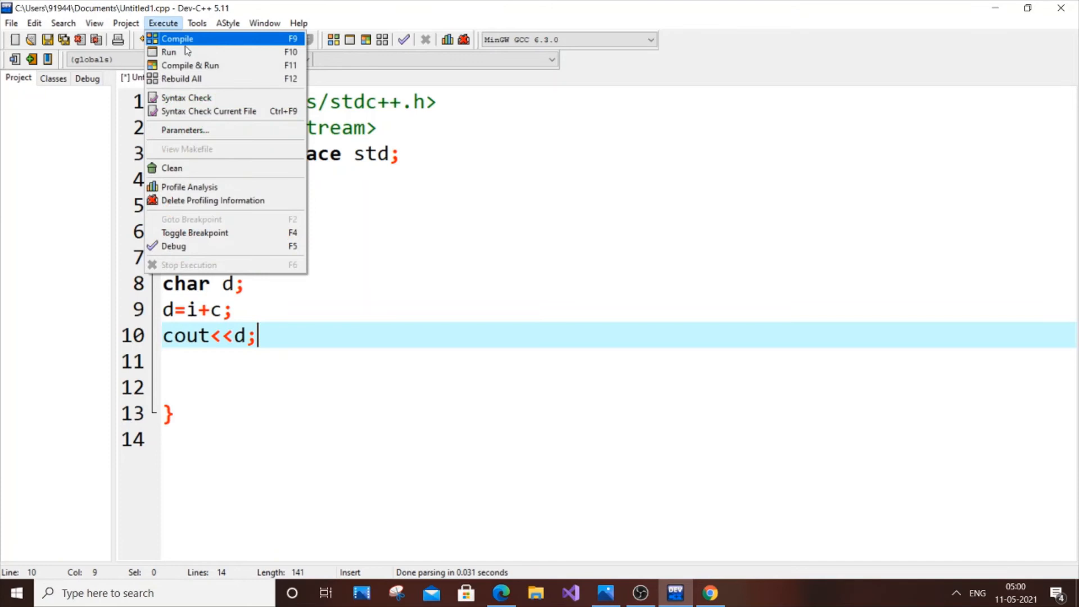
{"action": "left_click", "coordinate": [191, 65]}
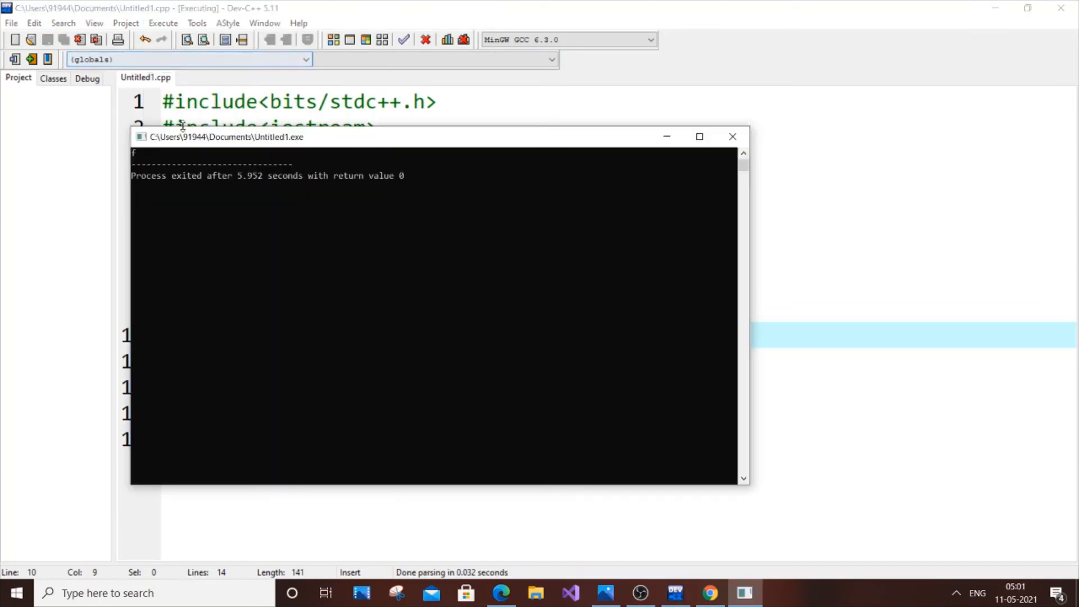
{"action": "left_click_drag", "start_coordinate": [227, 136], "coordinate": [558, 193]}
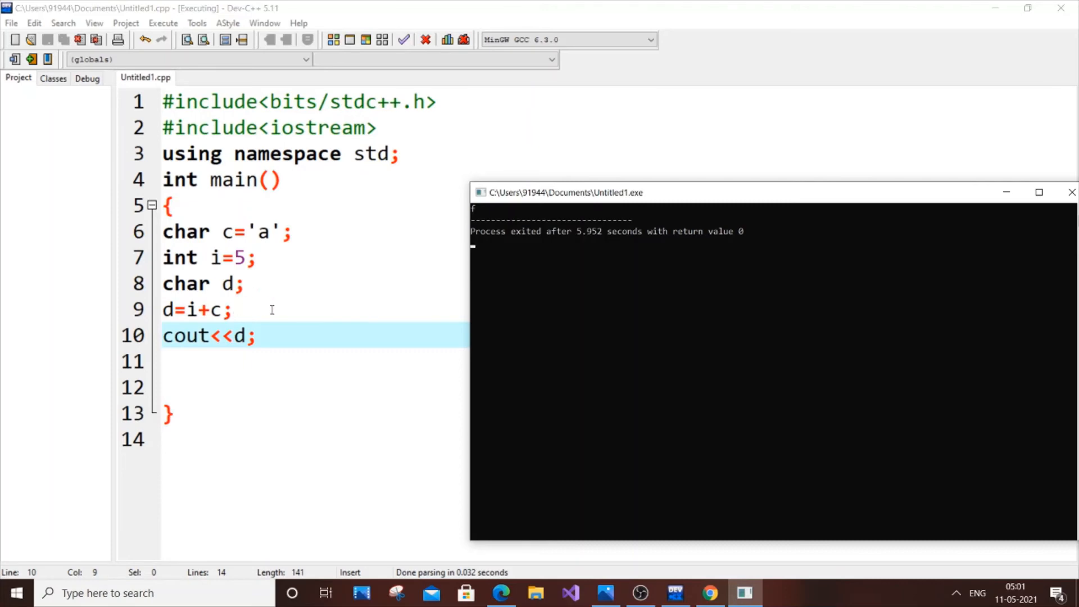
{"action": "mouse_move", "coordinate": [188, 309]}
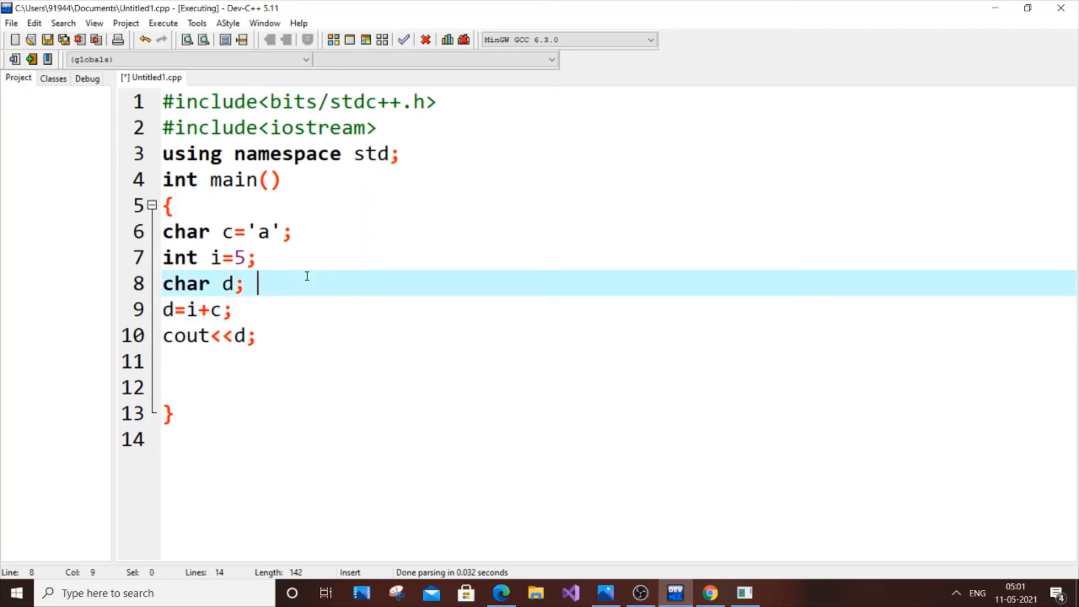
{"action": "key", "text": "Backspace"}
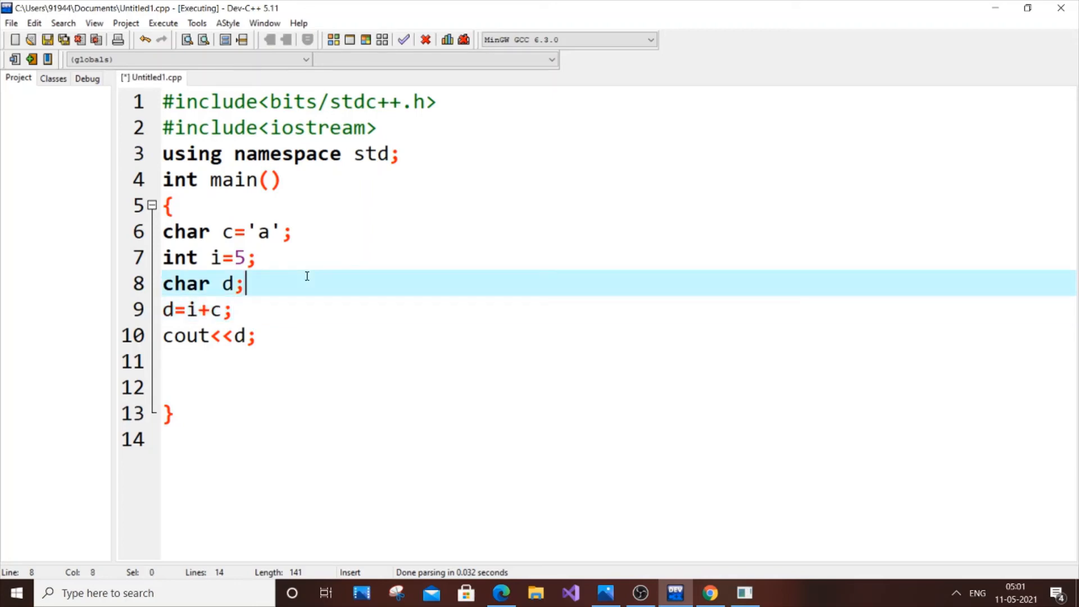
{"action": "type", "text": "a b c d e"}
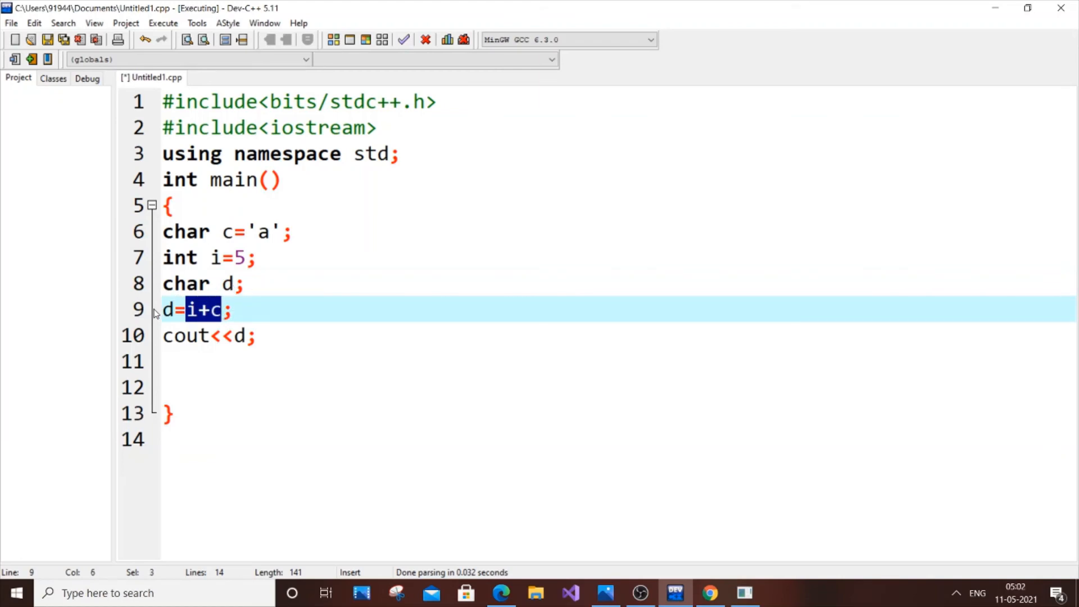
{"action": "mouse_move", "coordinate": [260, 316]}
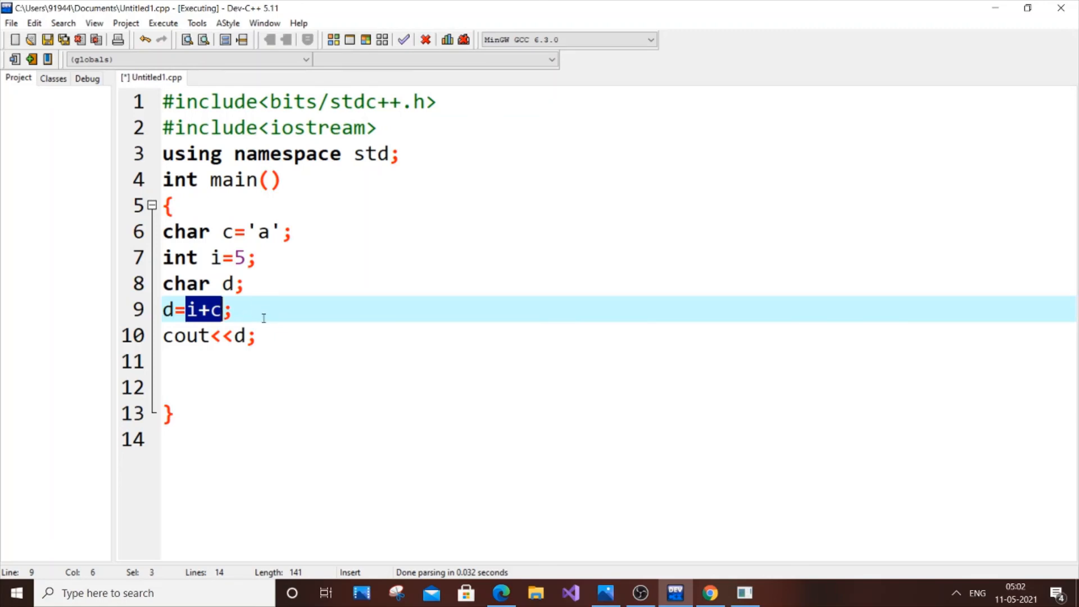
{"action": "mouse_move", "coordinate": [751, 503]}
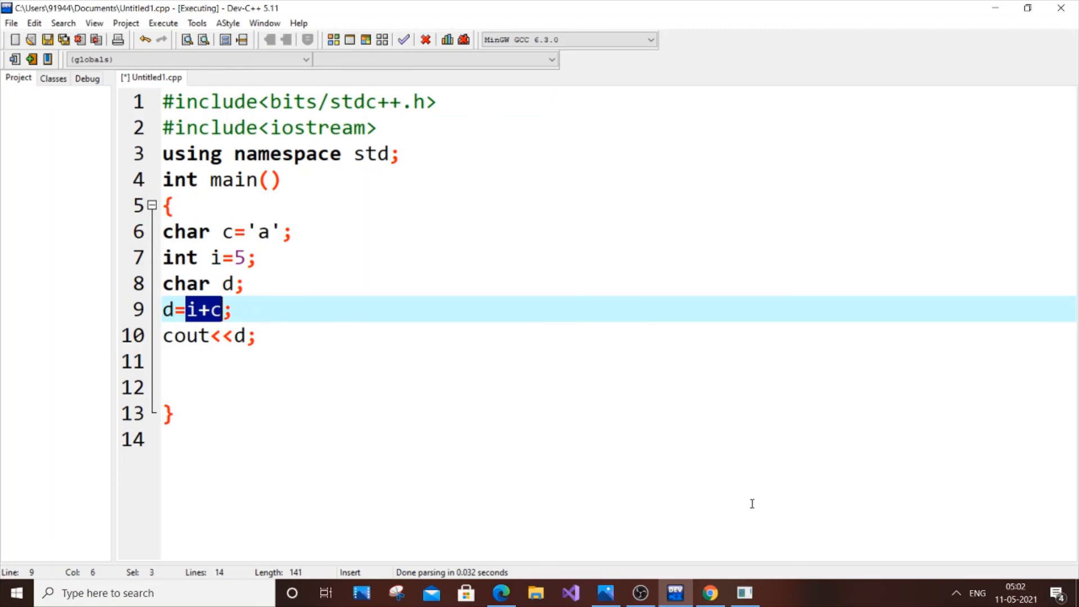
{"action": "mouse_move", "coordinate": [744, 592]}
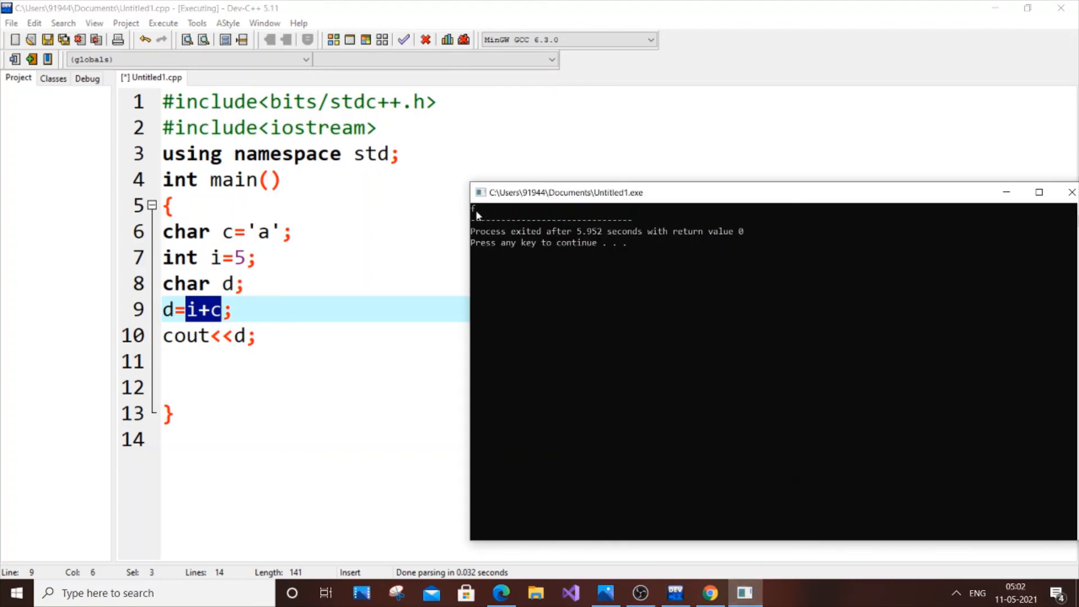
{"action": "mouse_move", "coordinate": [765, 238]}
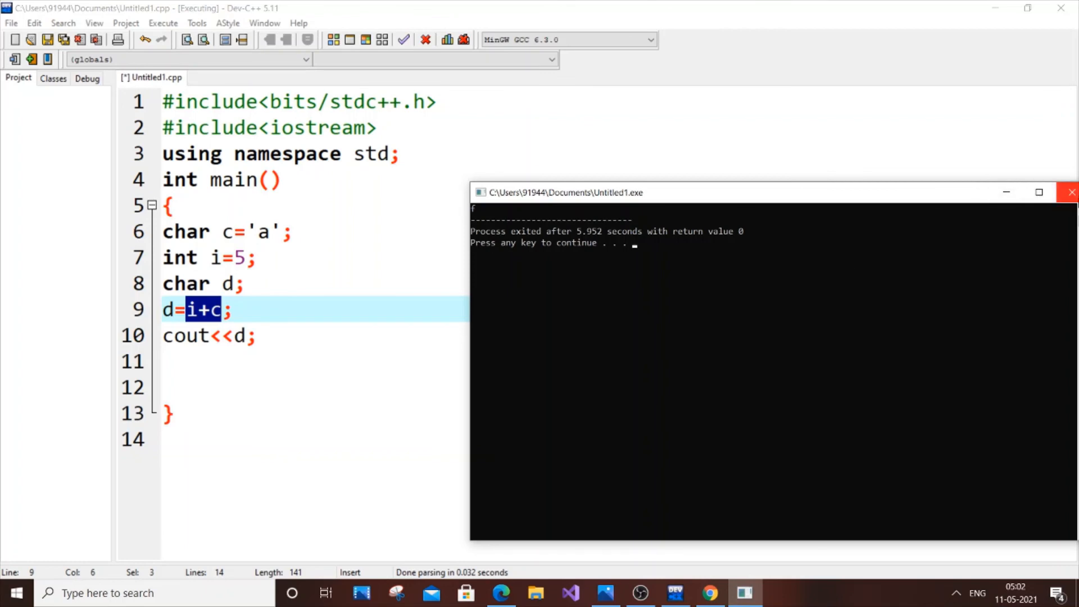
{"action": "left_click", "coordinate": [1071, 192]}
{"action": "type", "text": "s"}
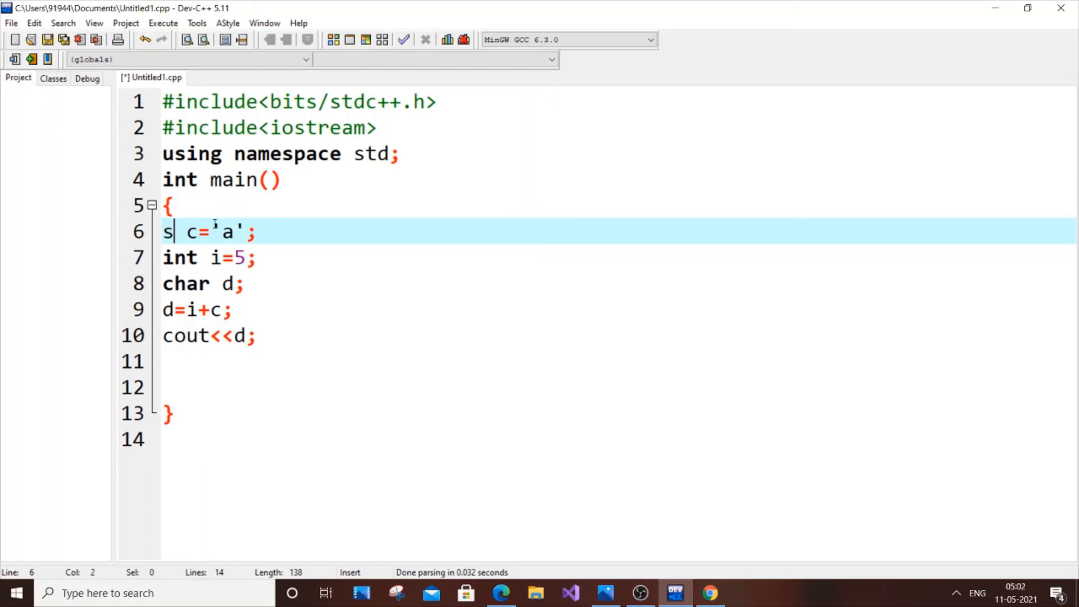
Change c to string c="sdf", print i+c, and compile to reveal the error
{"action": "type", "text": "tring"}
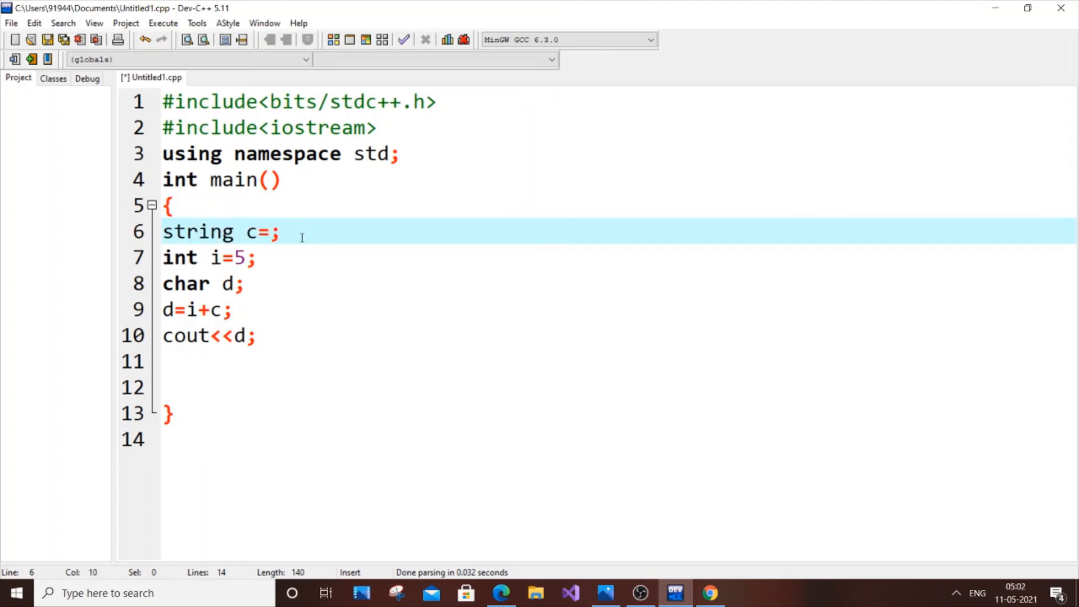
{"action": "type", "text": "\"sdf\""}
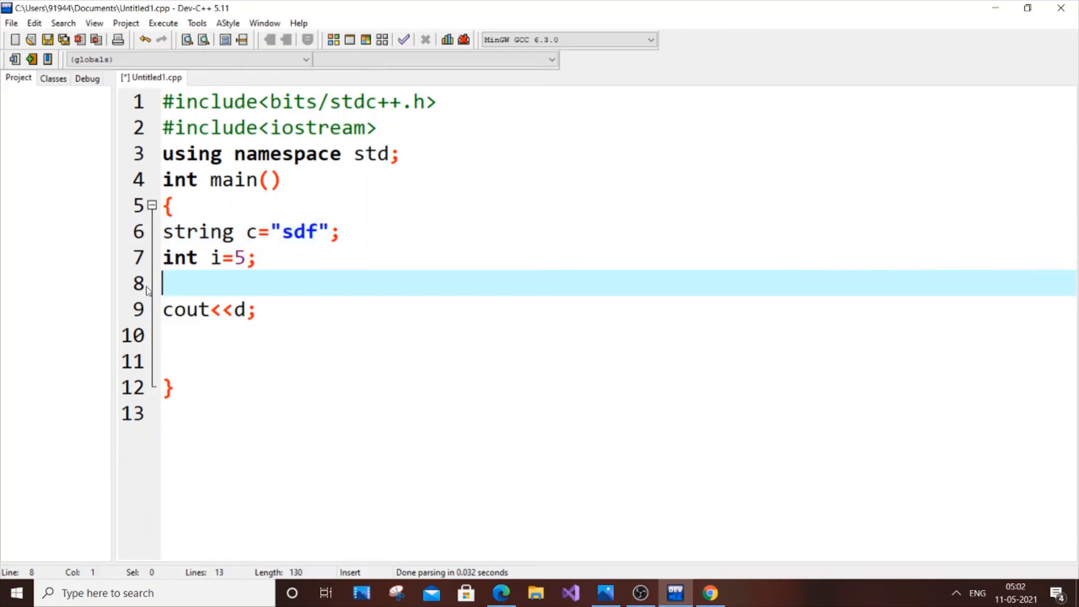
{"action": "key", "text": "Backspace"}
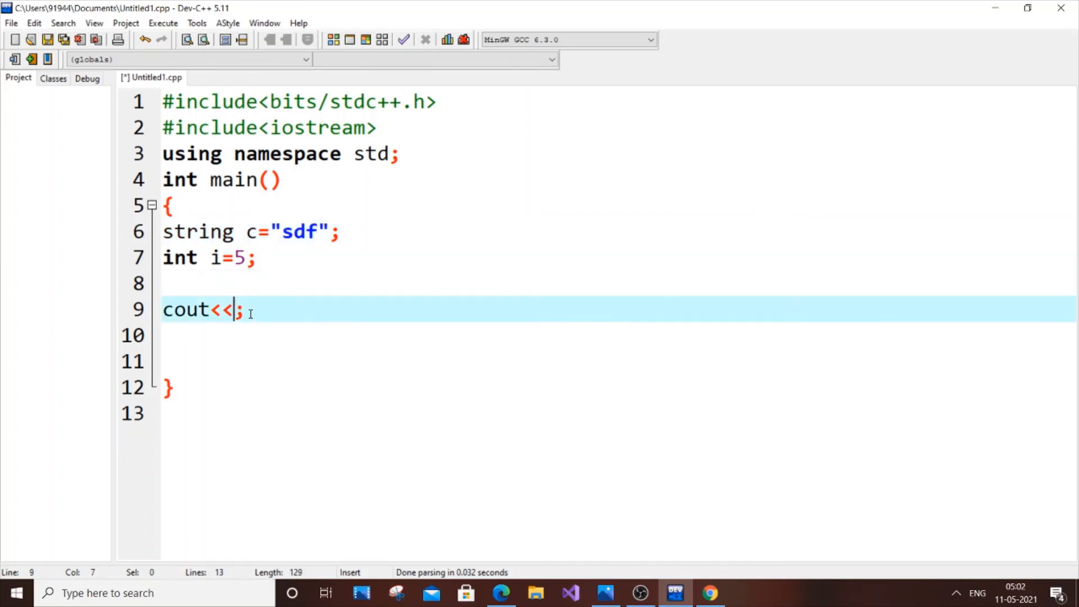
{"action": "type", "text": "i+c"}
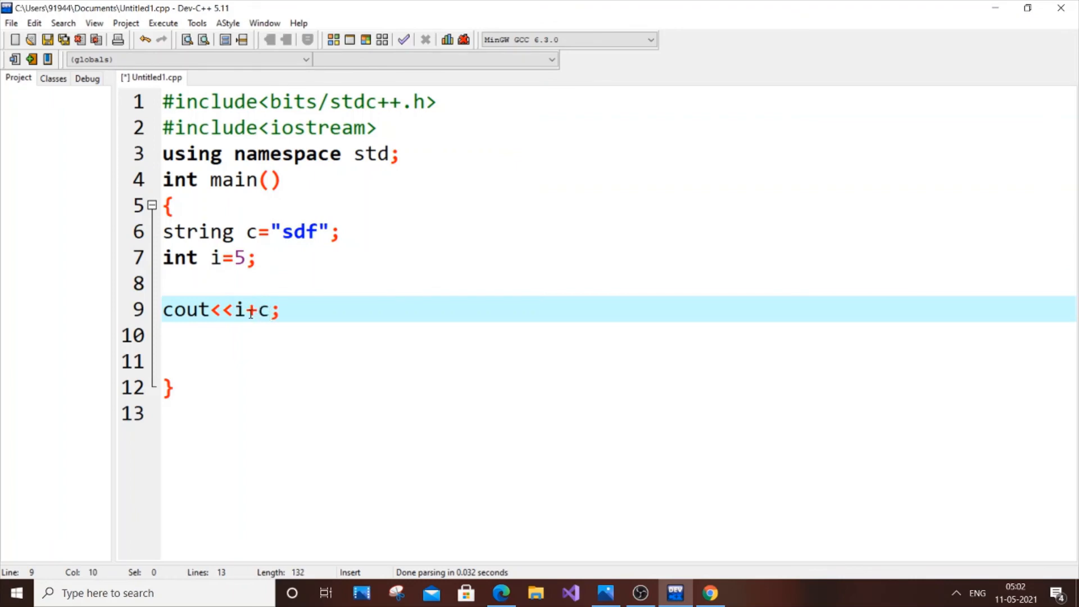
{"action": "left_click", "coordinate": [163, 22]}
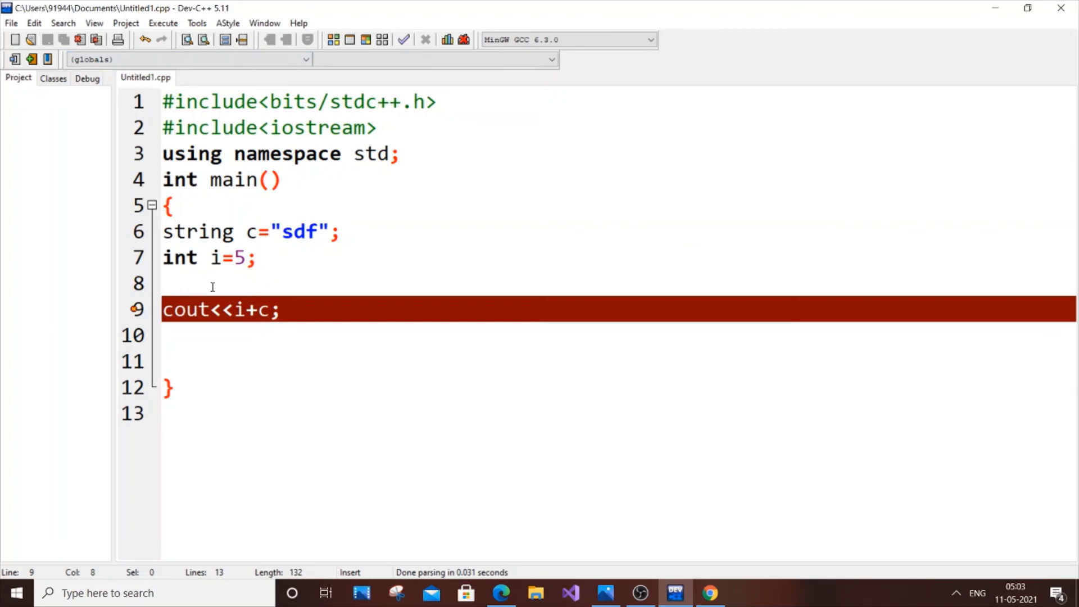
{"action": "left_click", "coordinate": [248, 310]}
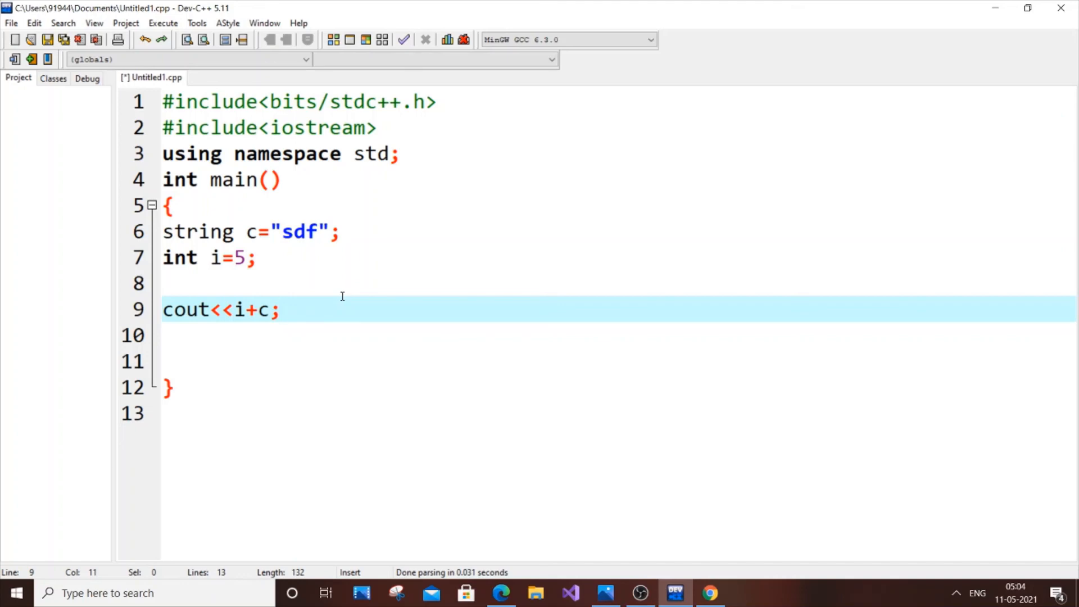
{"action": "left_click", "coordinate": [279, 310]}
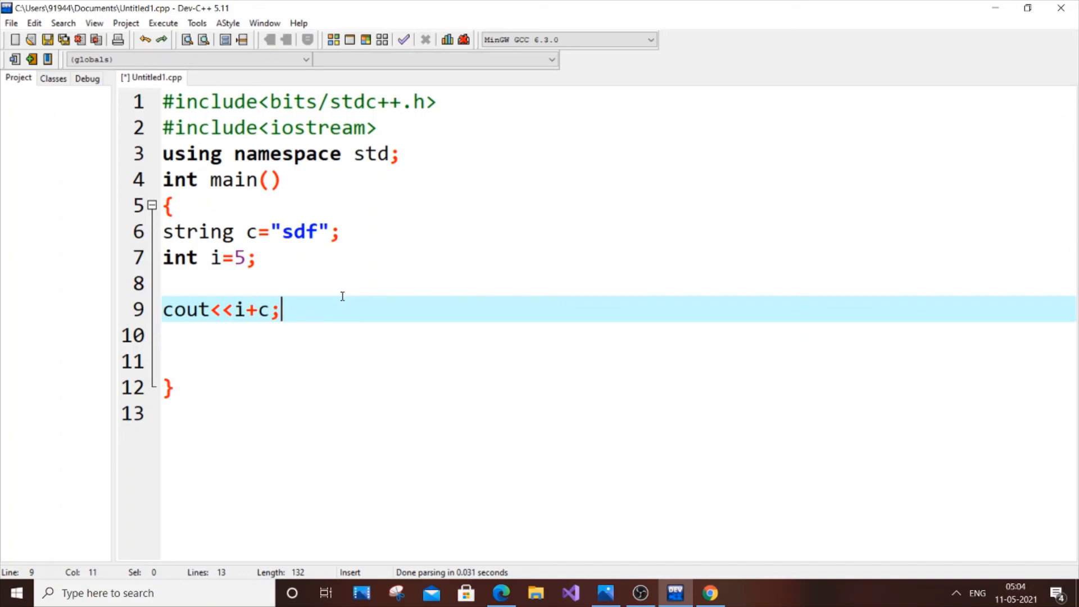